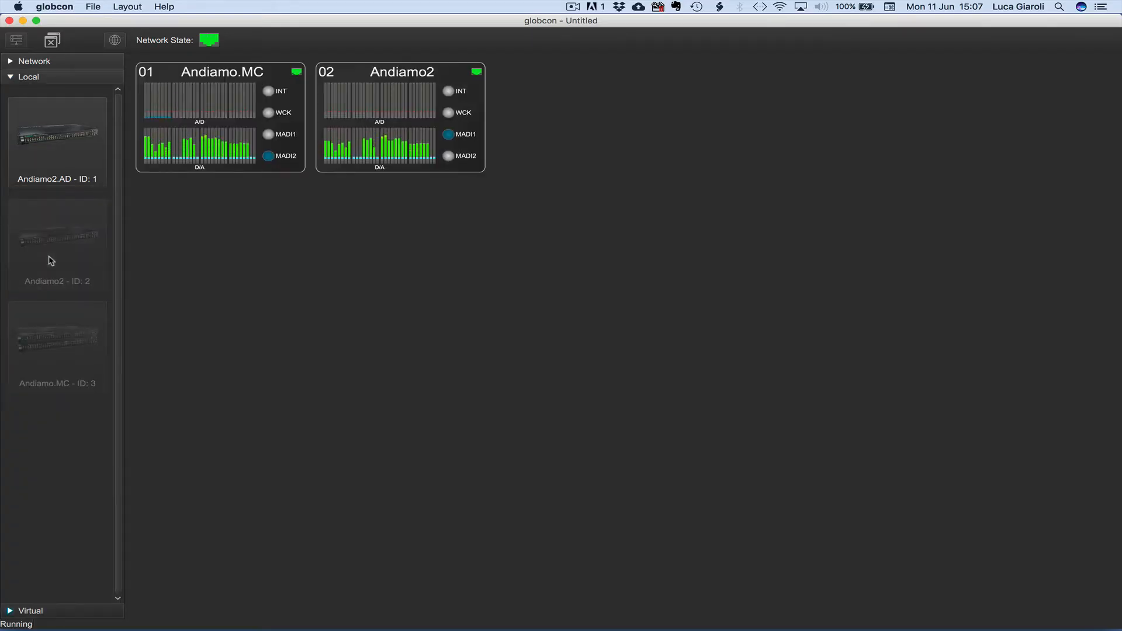
- Collapse Local and add virtual ExBox.MD and Montone.42 beside the two Andiamo units
{"action": "left_click", "coordinate": [10, 78]}
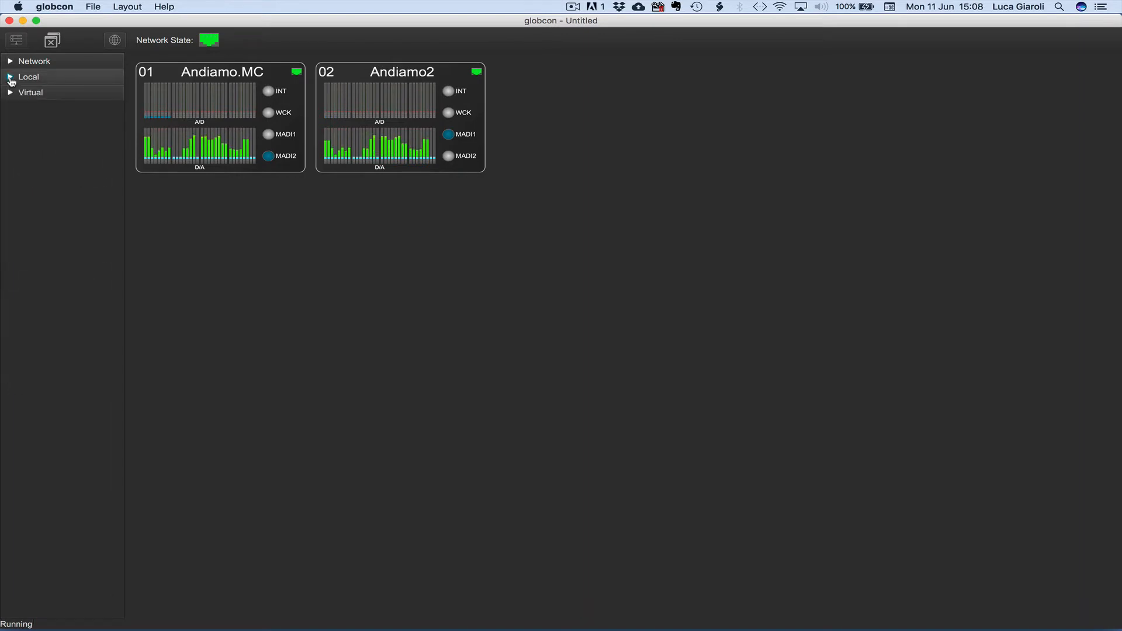
{"action": "left_click", "coordinate": [31, 92]}
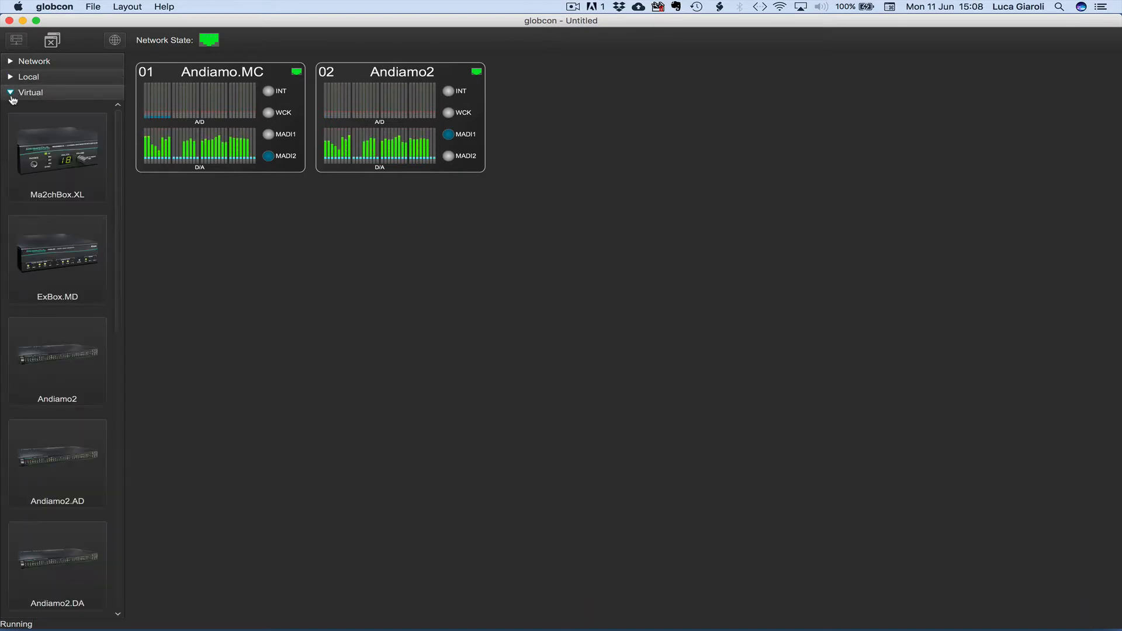
{"action": "left_click", "coordinate": [56, 258]}
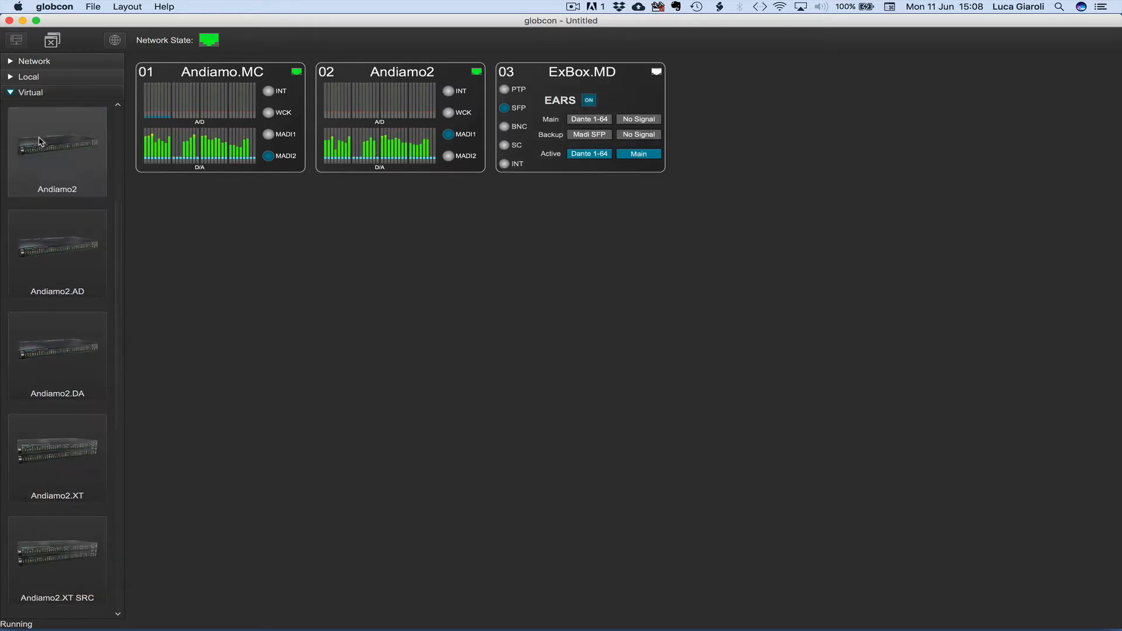
{"action": "scroll", "scroll_direction": "down", "scroll_amount": 3}
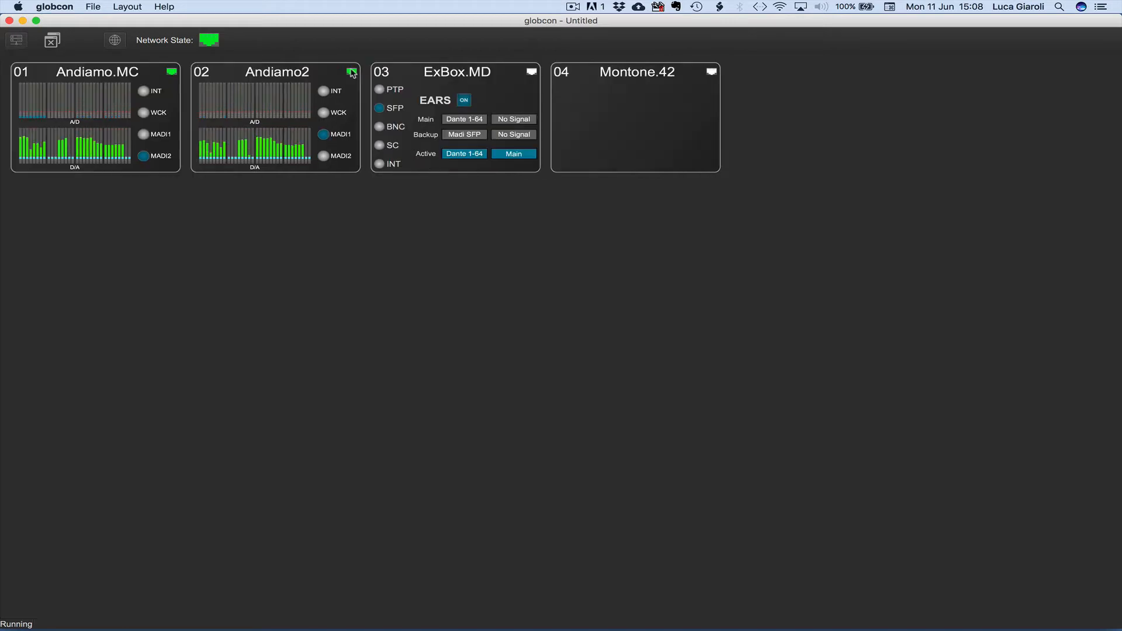
- In the Devices list, assign Montone.42 the IP address 192.168.0.1
{"action": "left_click", "coordinate": [114, 40]}
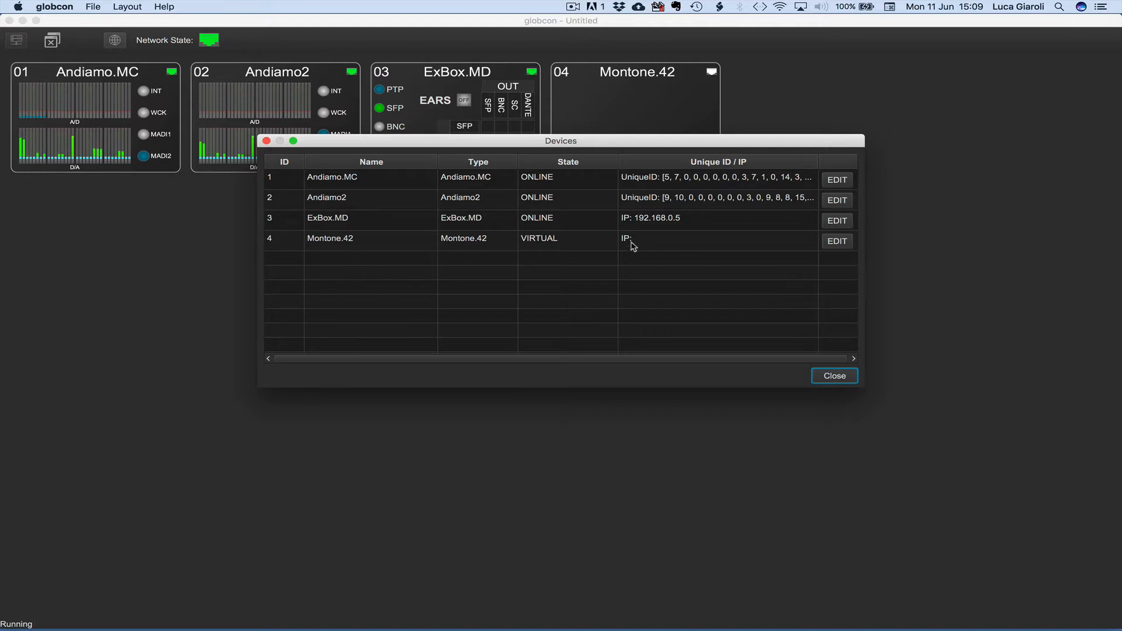
{"action": "left_click", "coordinate": [836, 242]}
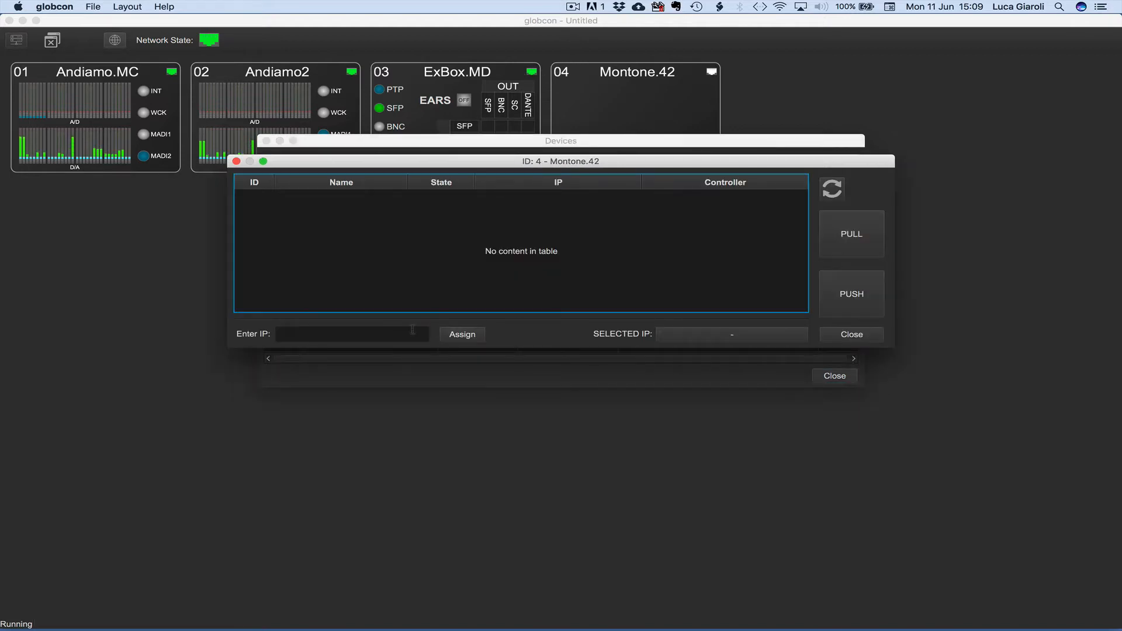
{"action": "type", "text": "192.1"}
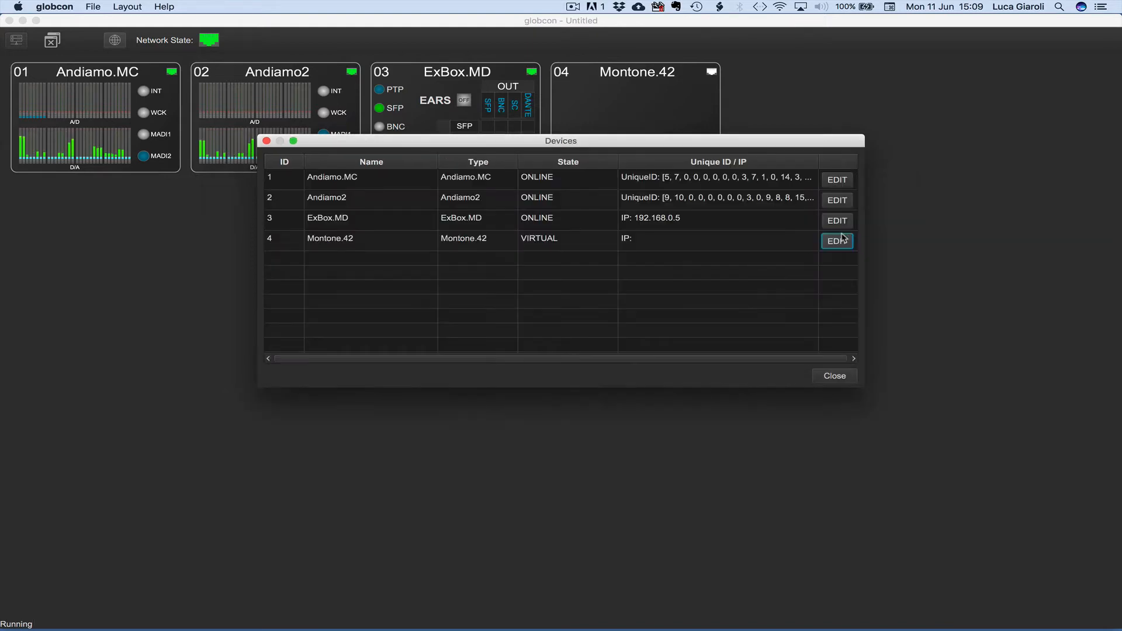
{"action": "left_click", "coordinate": [835, 240]}
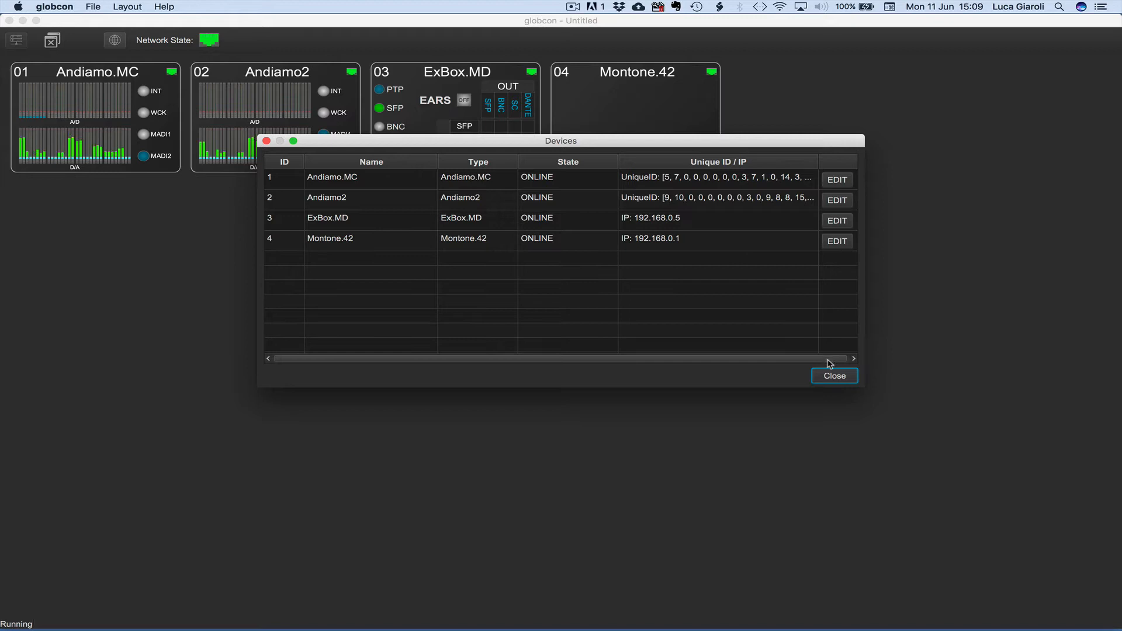
- Close the Devices list and view Montone.42's web control STATUS page, then close it
{"action": "left_click", "coordinate": [835, 375]}
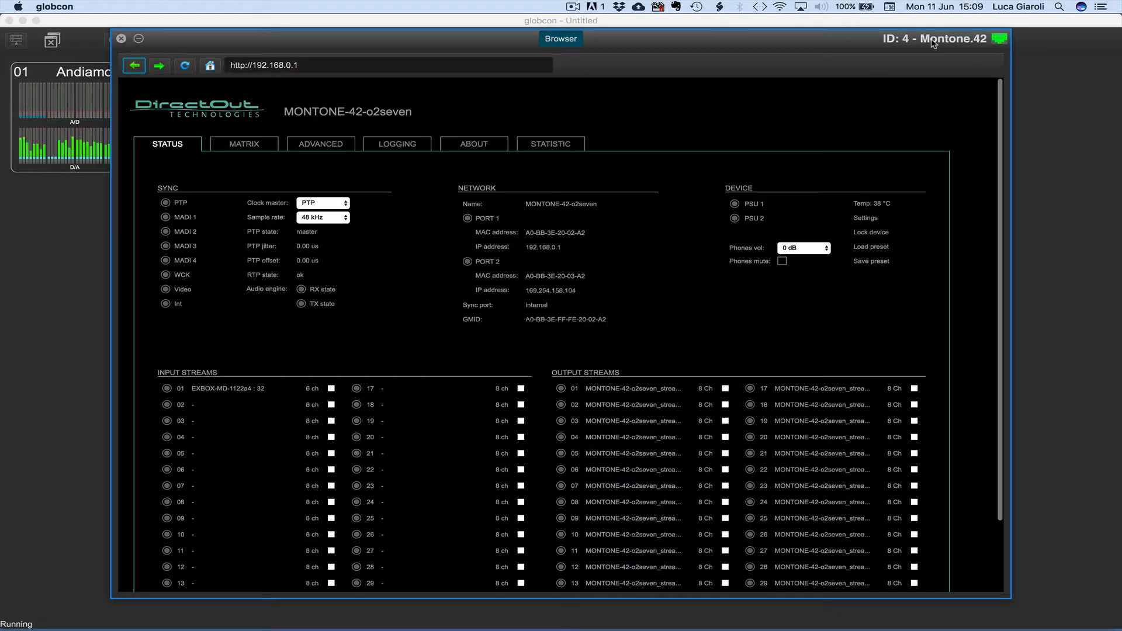
{"action": "left_click", "coordinate": [1001, 39]}
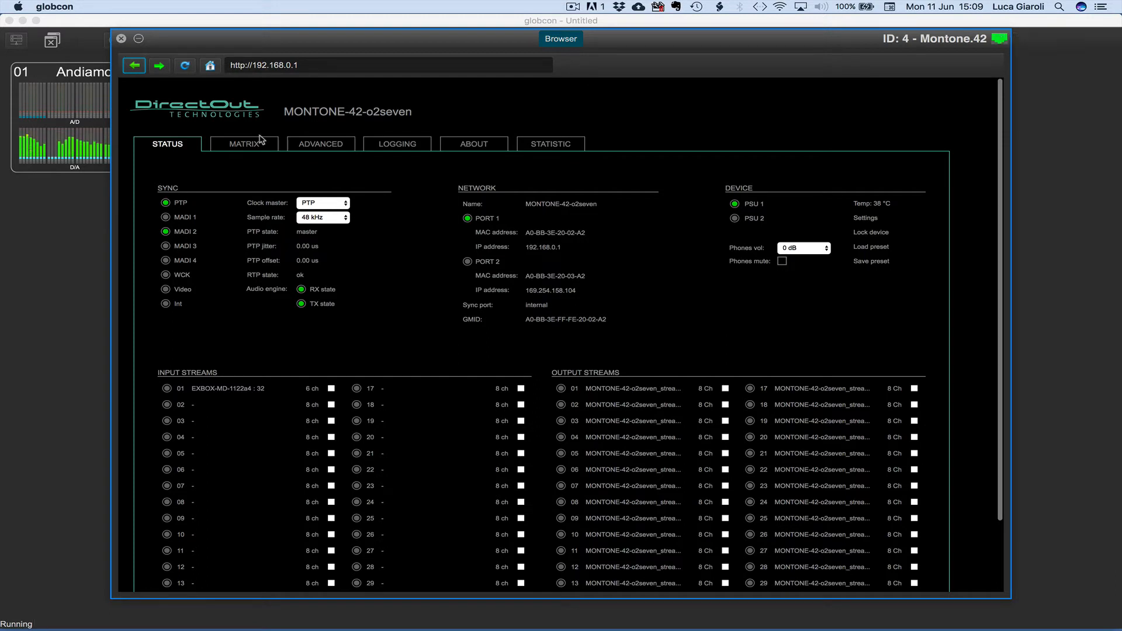
{"action": "left_click", "coordinate": [120, 39]}
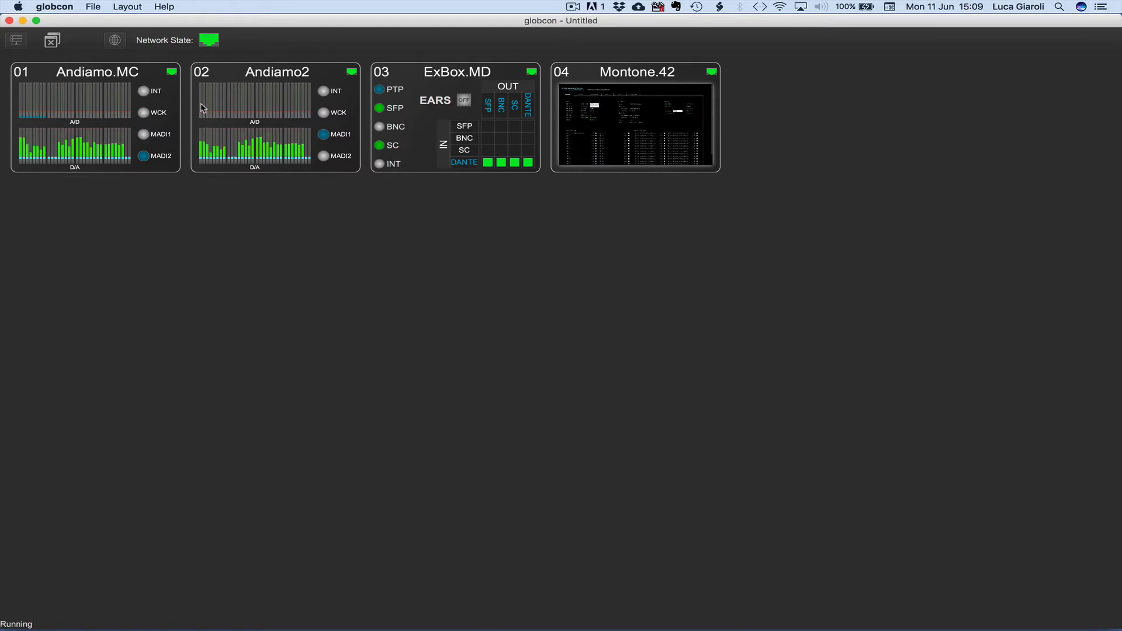
- Save the project as testglobcon.globcon from the File menu
{"action": "left_click", "coordinate": [92, 6]}
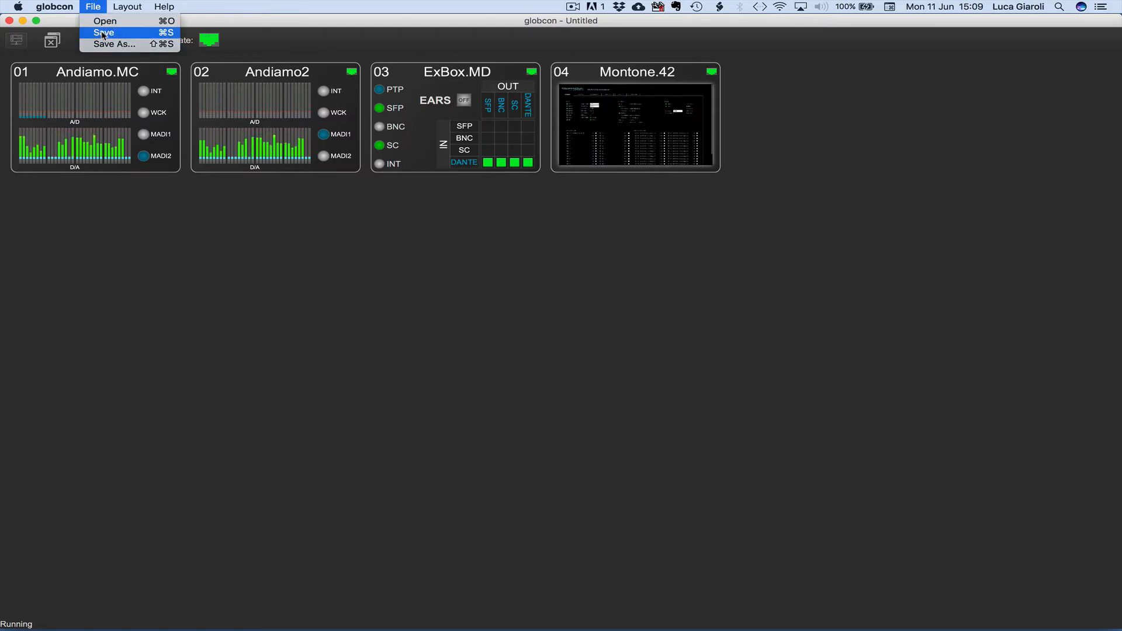
{"action": "left_click", "coordinate": [113, 44]}
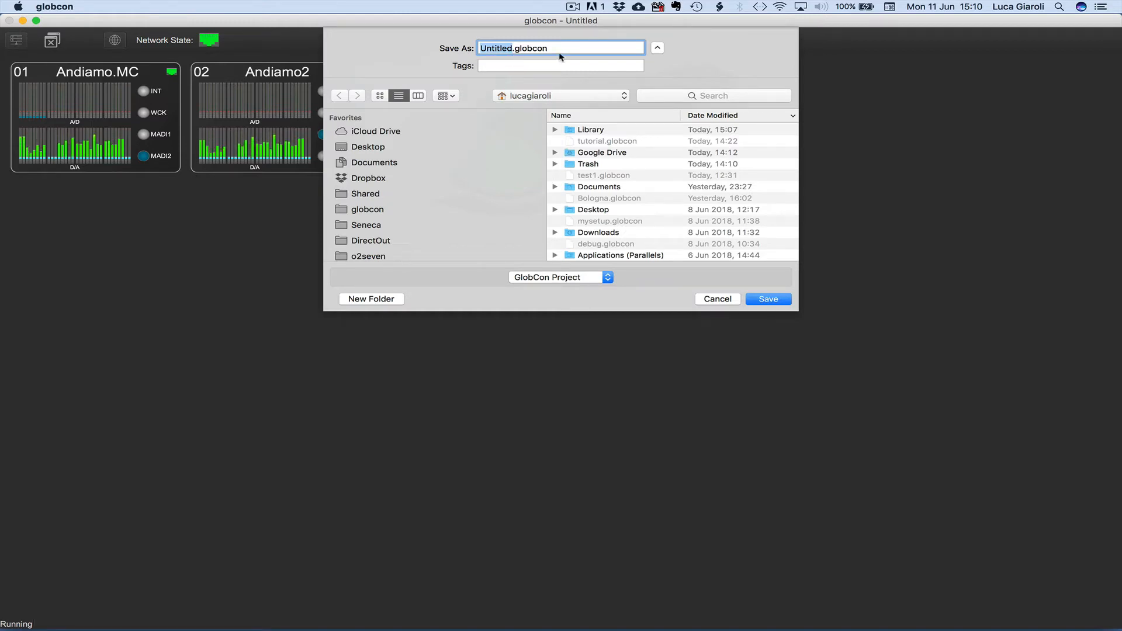
{"action": "mouse_move", "coordinate": [492, 64]}
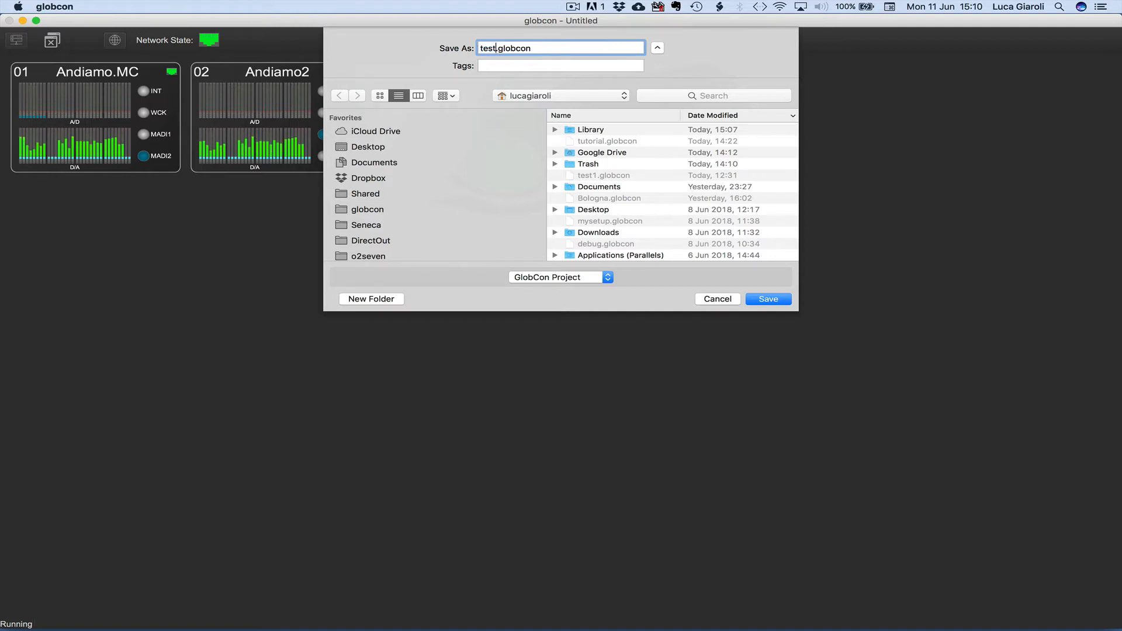
{"action": "type", "text": "globcon"}
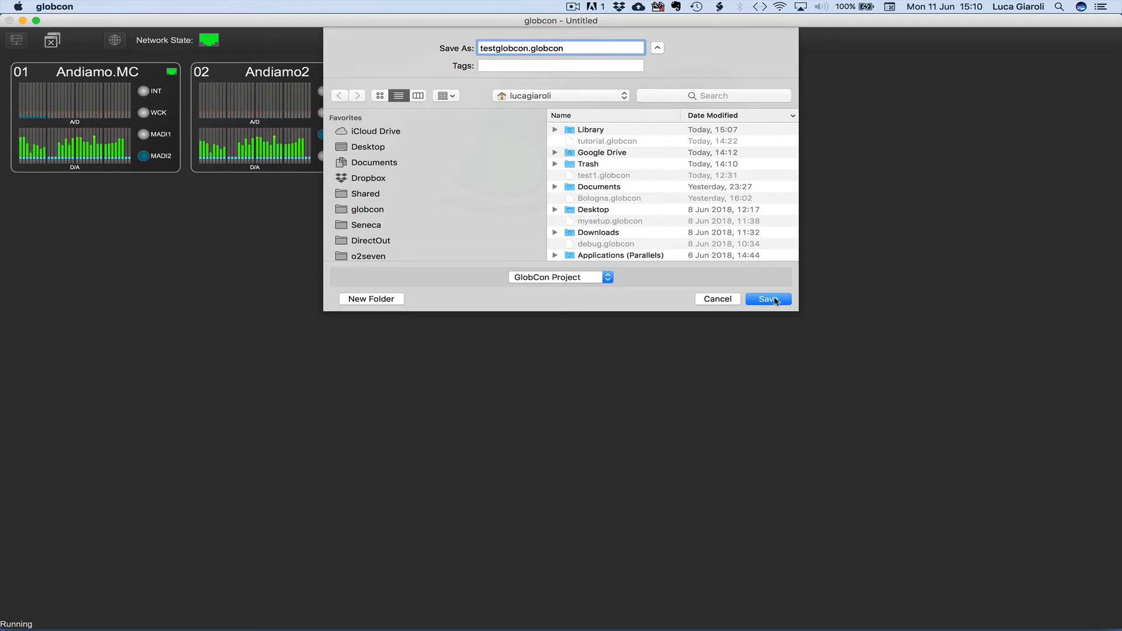
{"action": "left_click", "coordinate": [768, 299]}
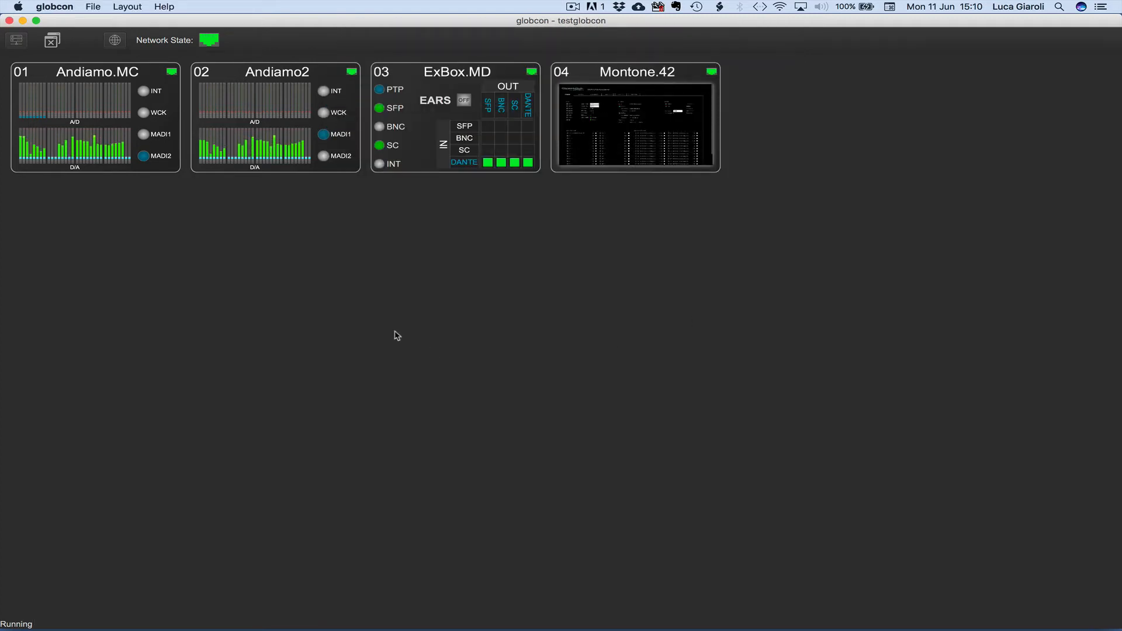
- Open testglobcon.globcon from the File menu to bring up the sync dialog
{"action": "left_click", "coordinate": [92, 7]}
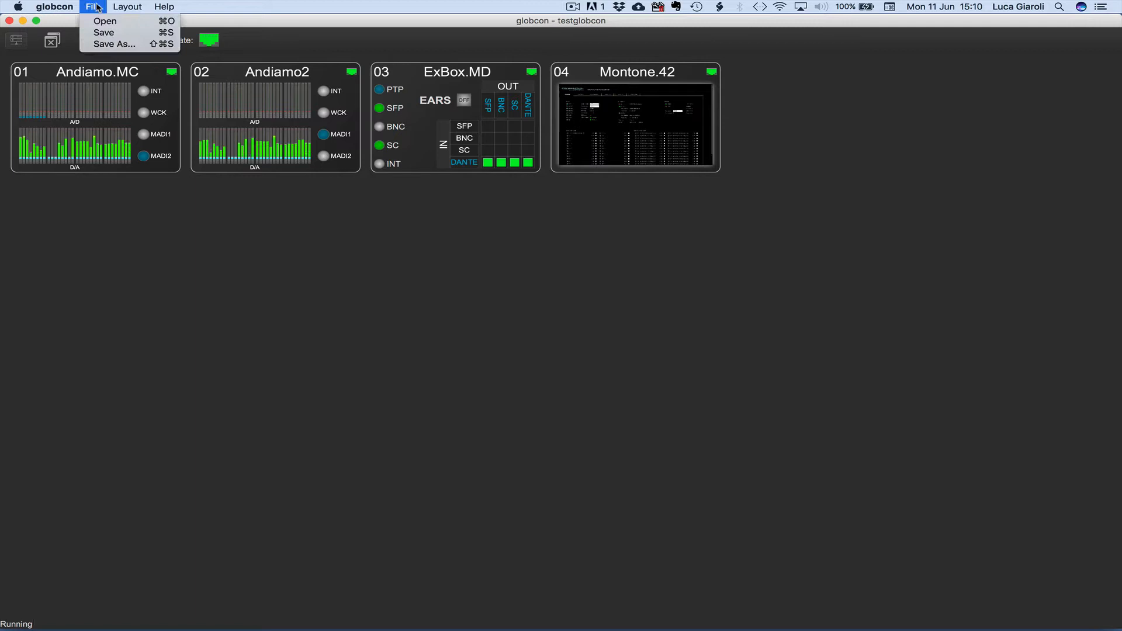
{"action": "left_click", "coordinate": [104, 20]}
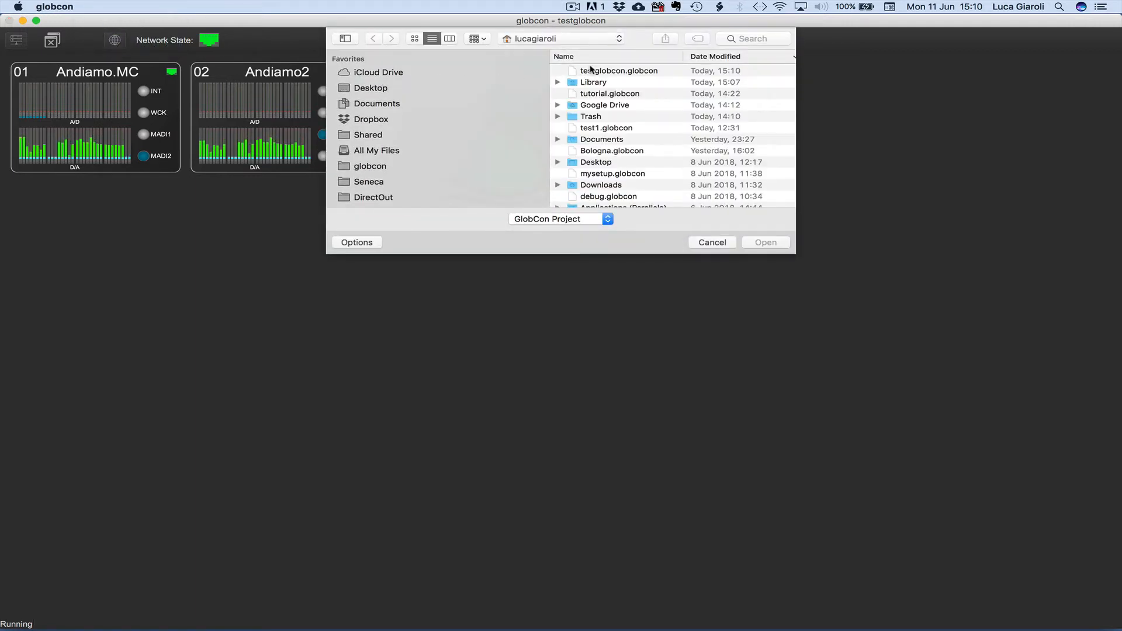
{"action": "left_click", "coordinate": [618, 70]}
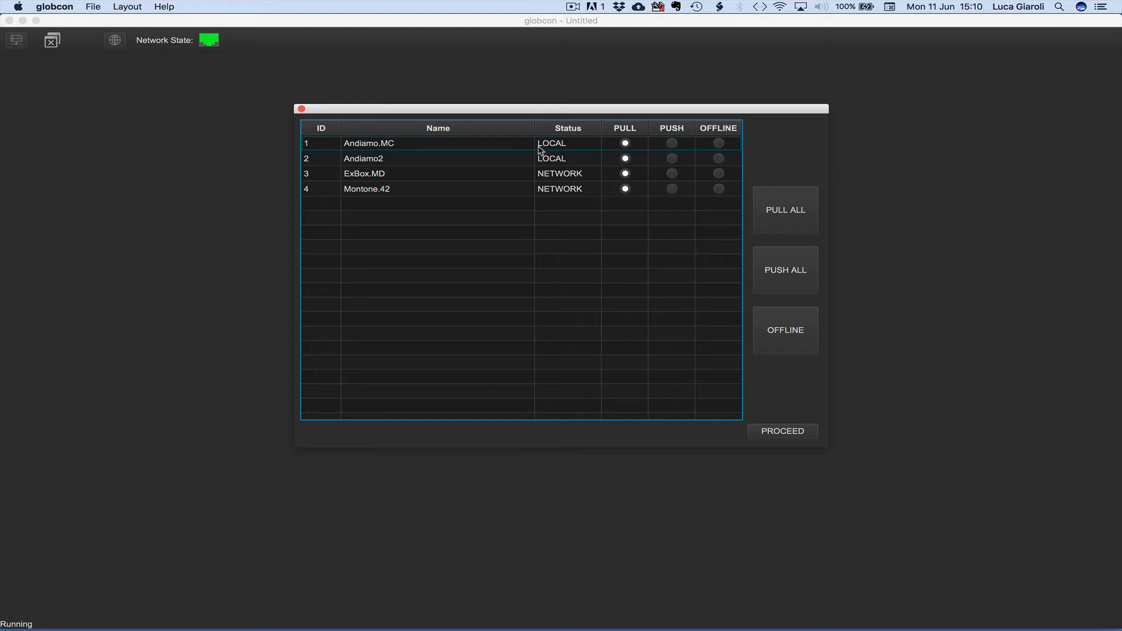
{"action": "mouse_move", "coordinate": [399, 193]}
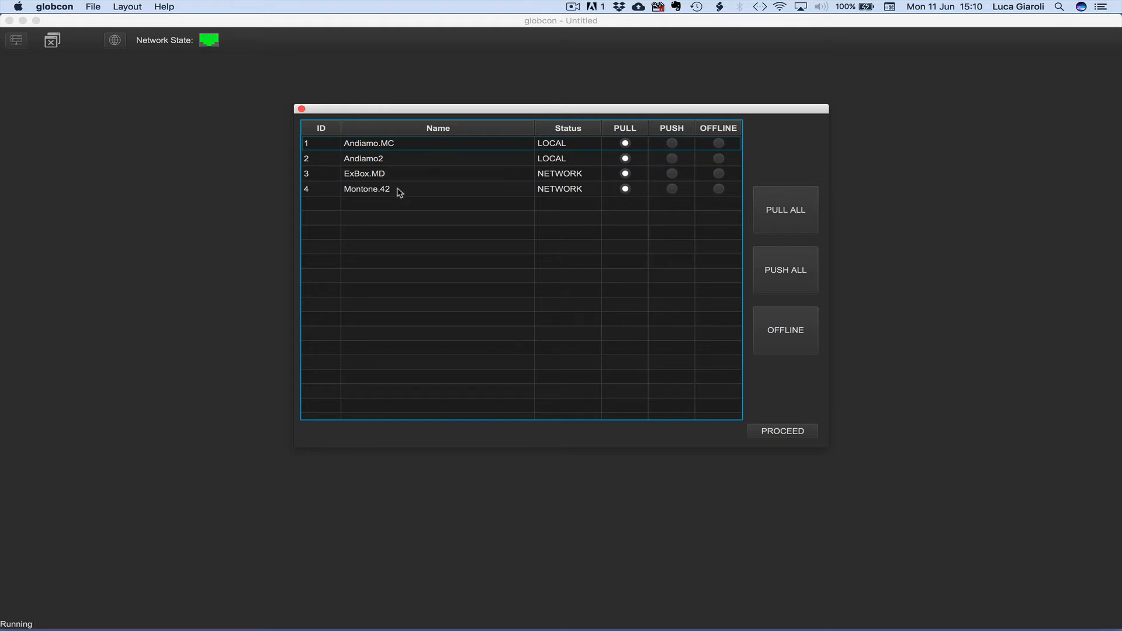
{"action": "mouse_move", "coordinate": [603, 235]}
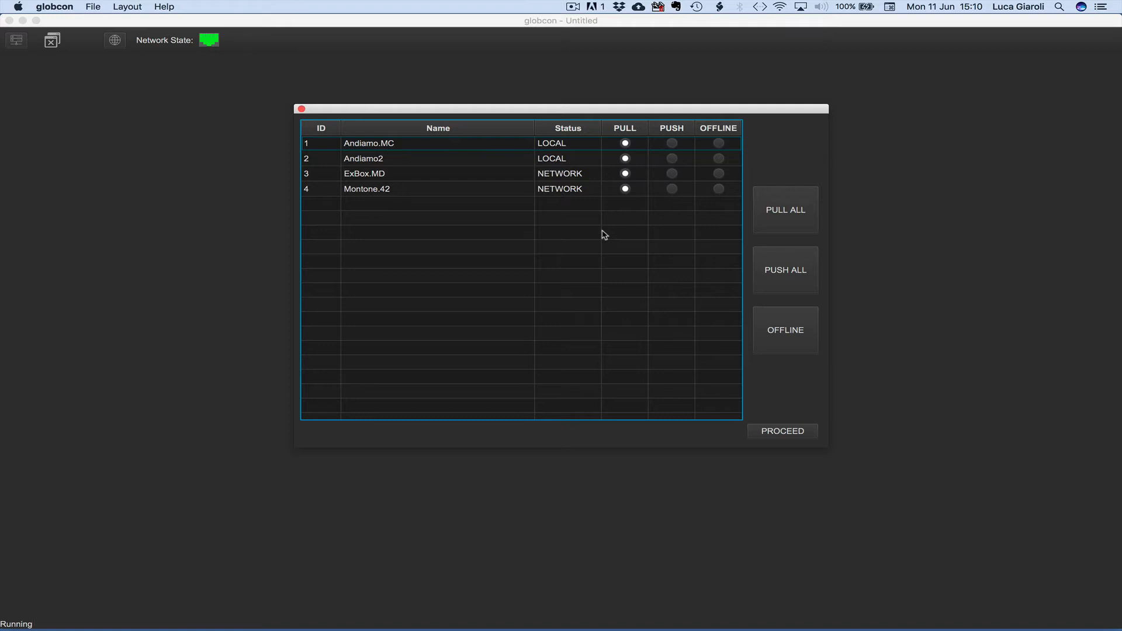
{"action": "mouse_move", "coordinate": [651, 207]}
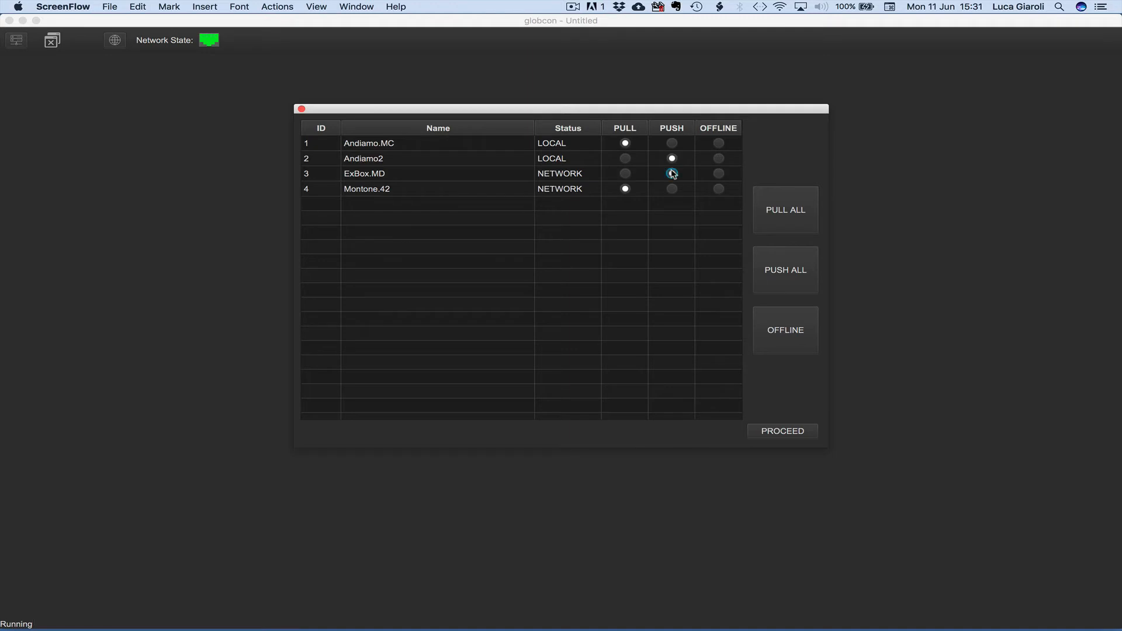
- Set ExBox.MD to PUSH, try OFFLINE, then choose PULL ALL and proceed
{"action": "left_click", "coordinate": [672, 173]}
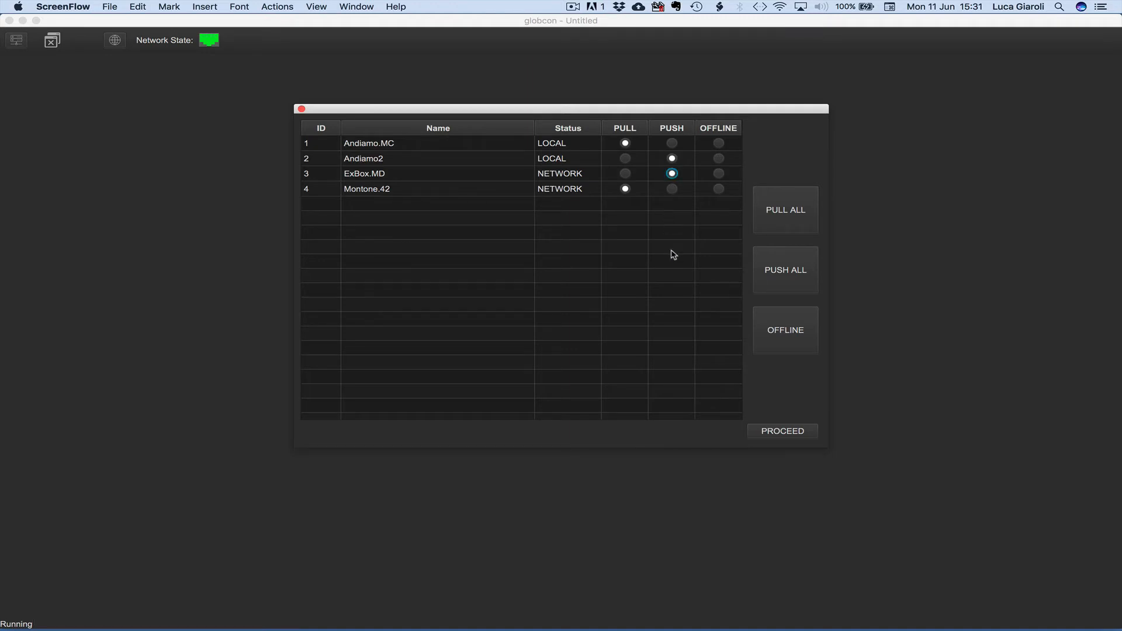
{"action": "left_click", "coordinate": [784, 270]}
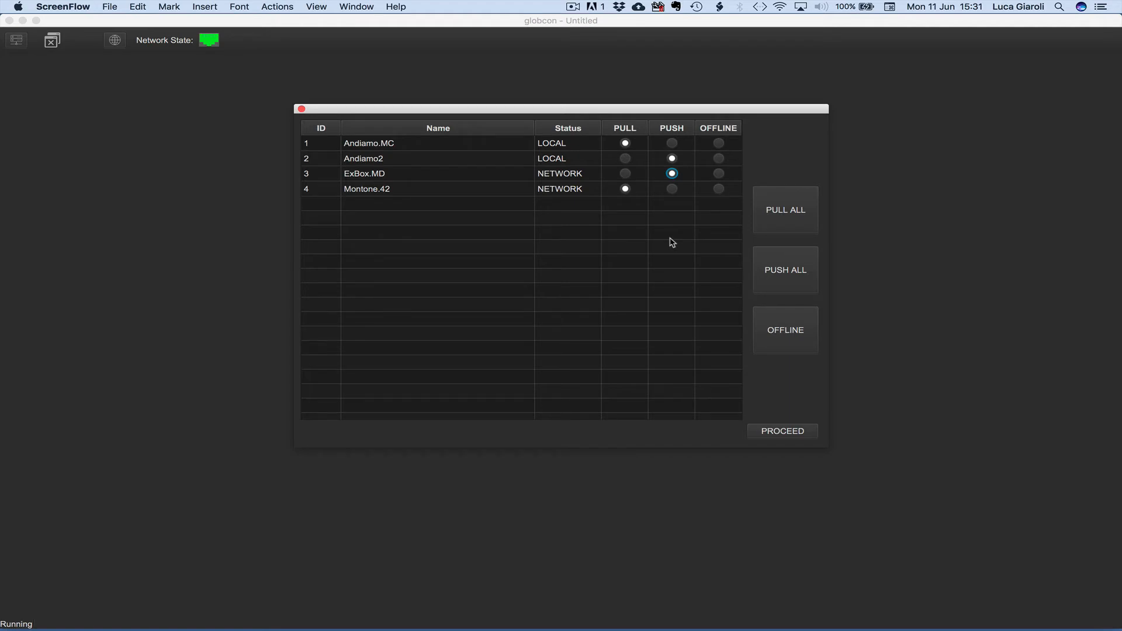
{"action": "left_click", "coordinate": [784, 329]}
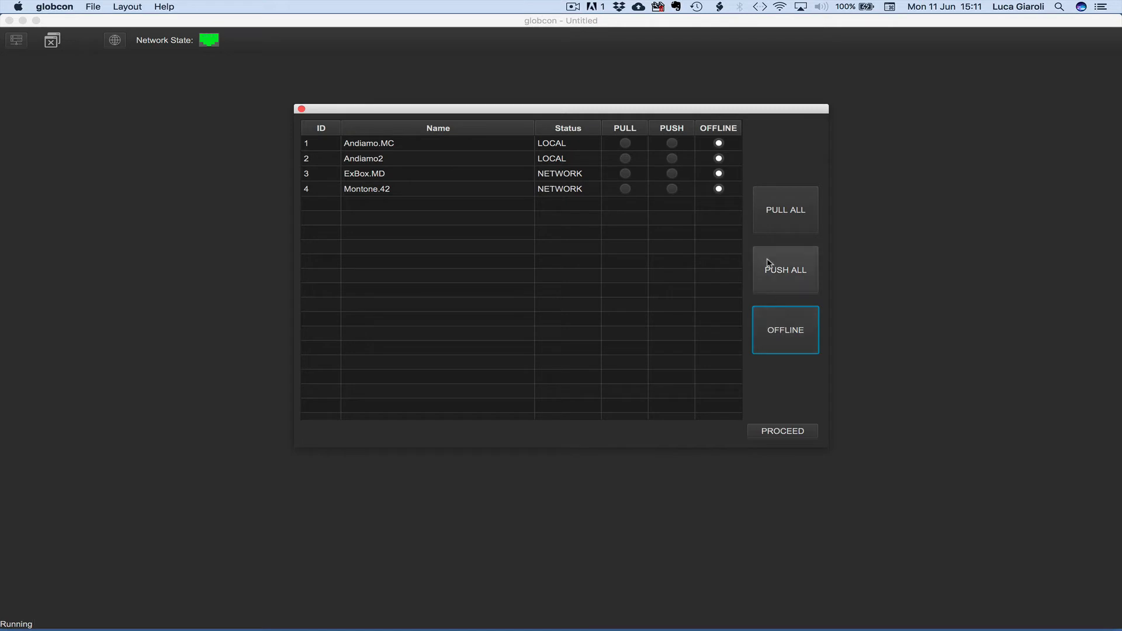
{"action": "left_click", "coordinate": [784, 209]}
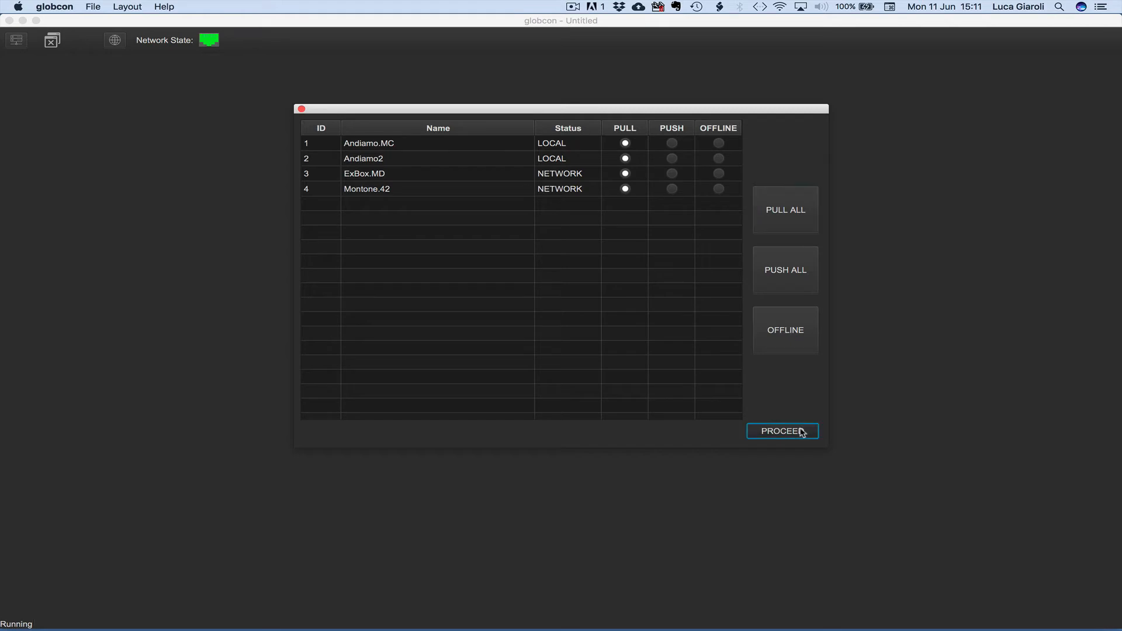
{"action": "left_click", "coordinate": [782, 430]}
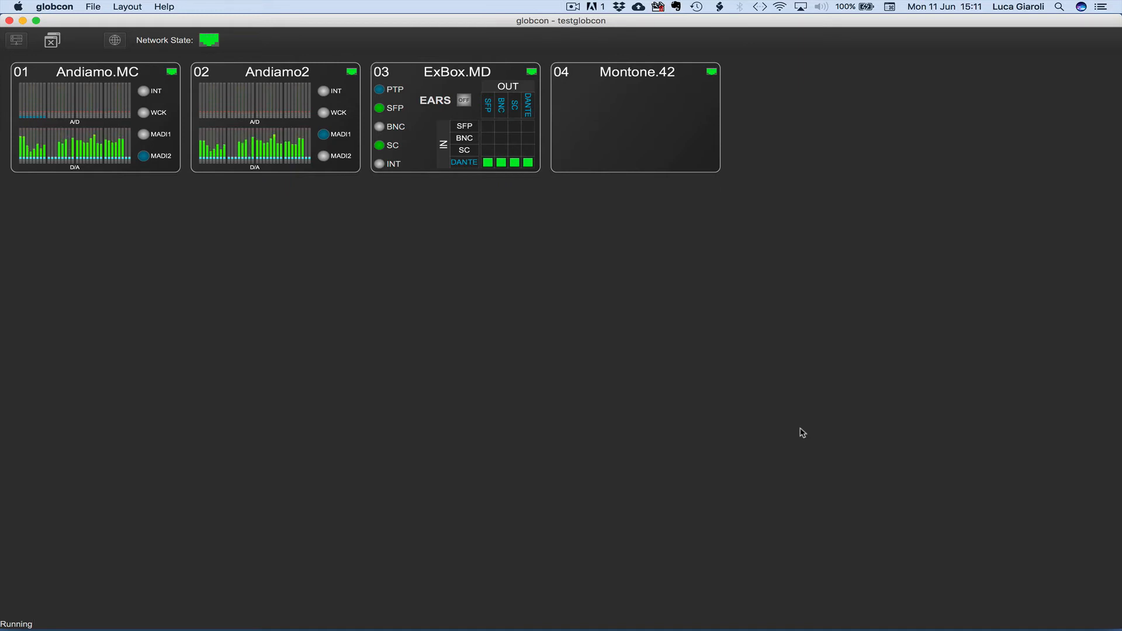
{"action": "mouse_move", "coordinate": [453, 371]}
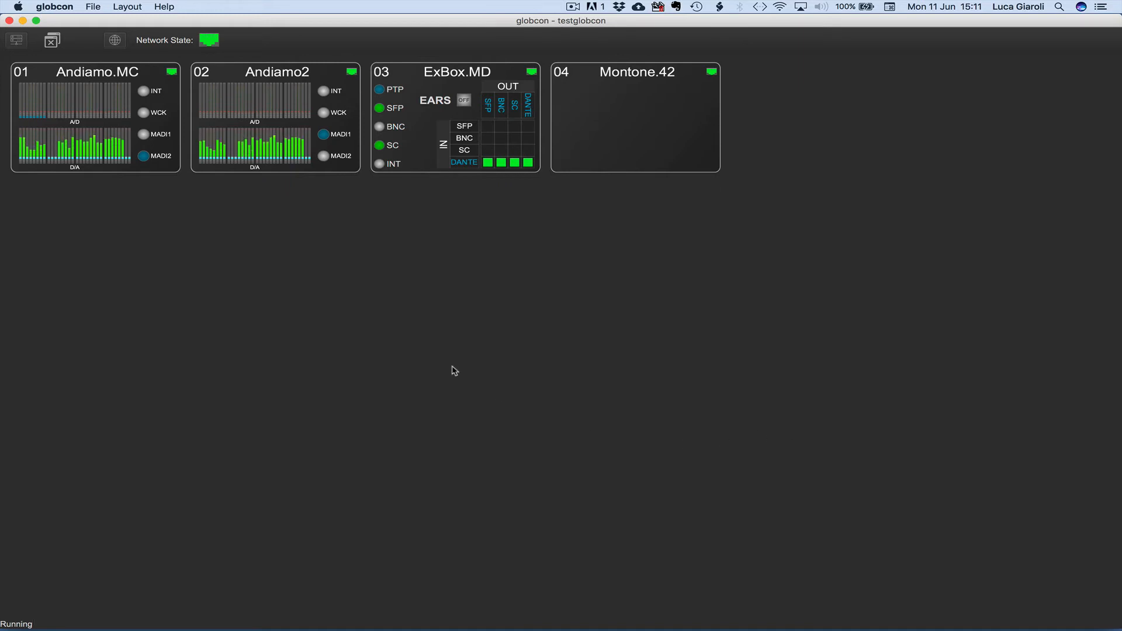
- Add a virtual M.1k2 from the device library's Virtual category and dismiss its status legend
{"action": "left_click", "coordinate": [16, 40]}
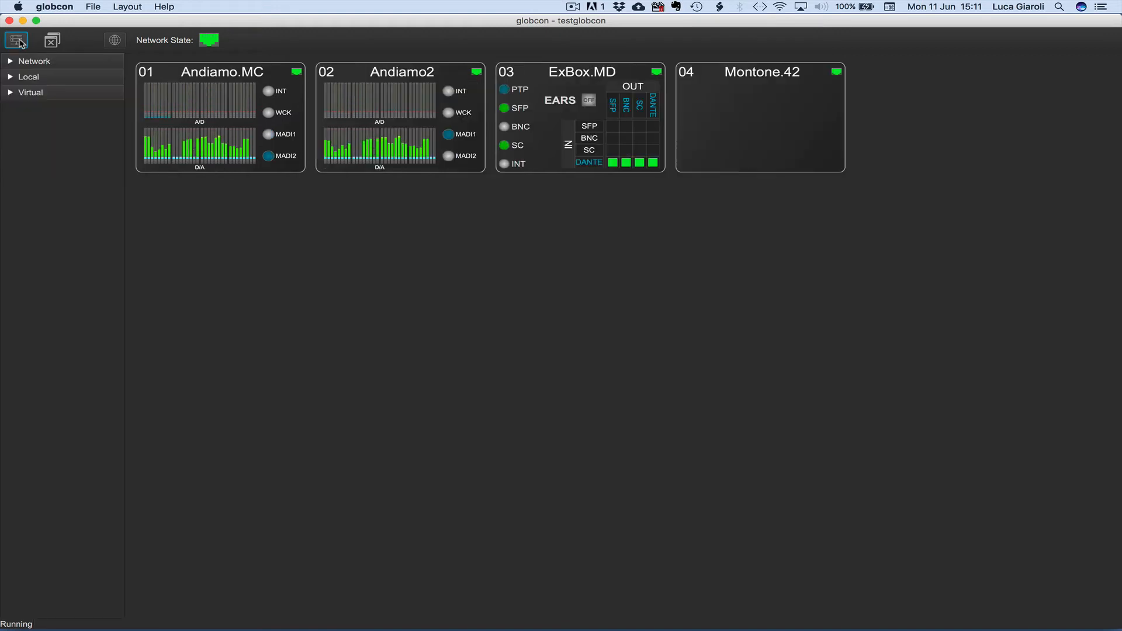
{"action": "left_click", "coordinate": [31, 92]}
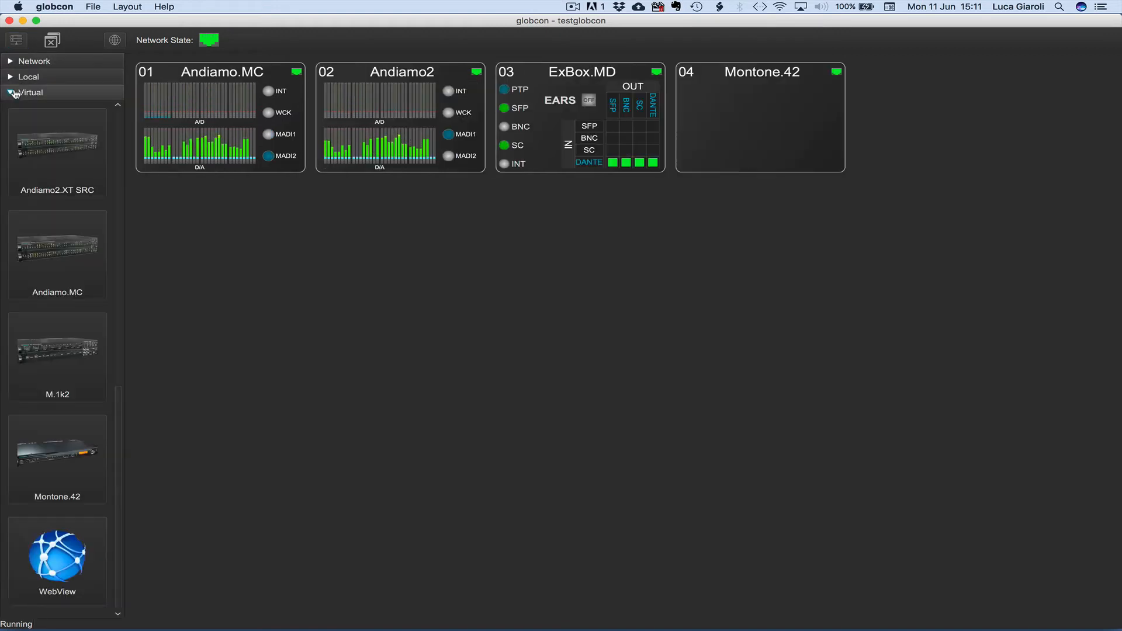
{"action": "mouse_move", "coordinate": [47, 343]}
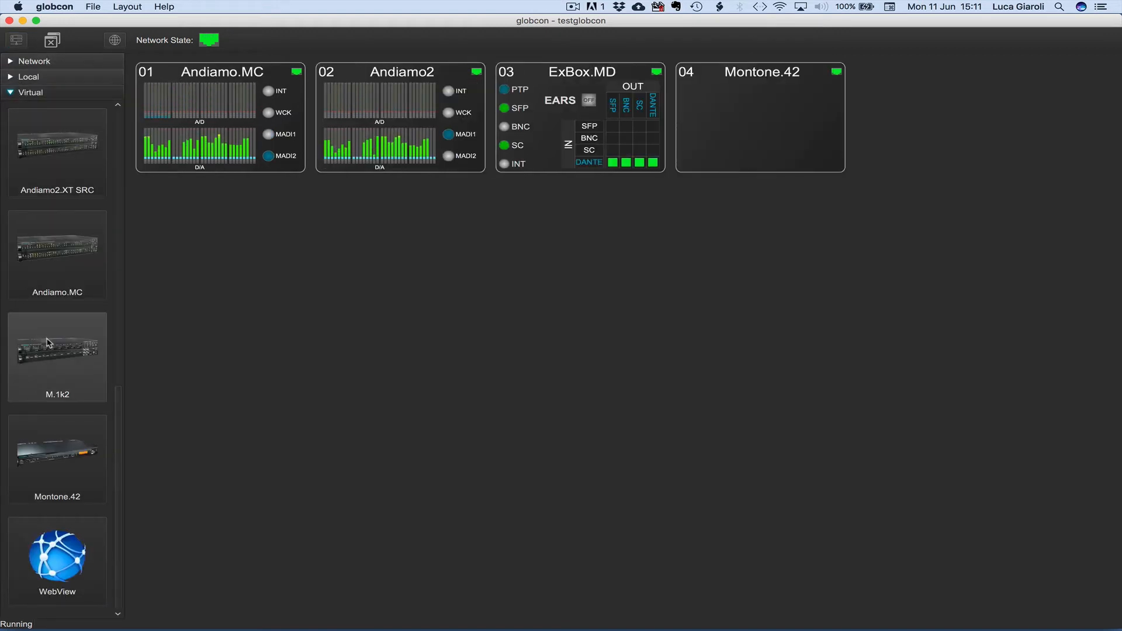
{"action": "double_click", "coordinate": [57, 356]}
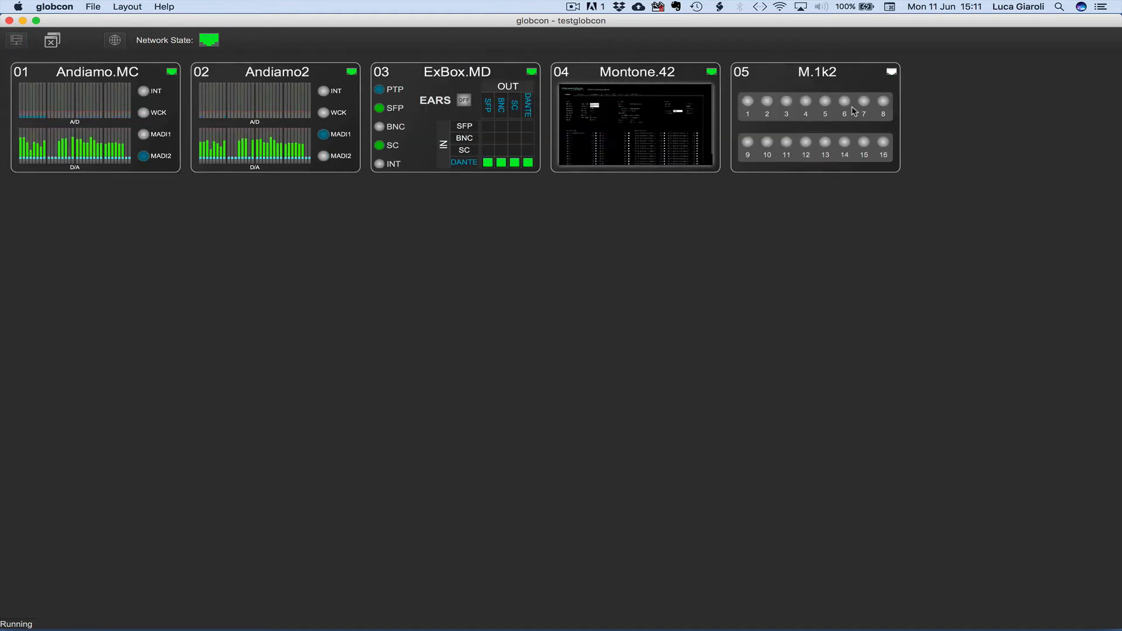
{"action": "left_click", "coordinate": [890, 71]}
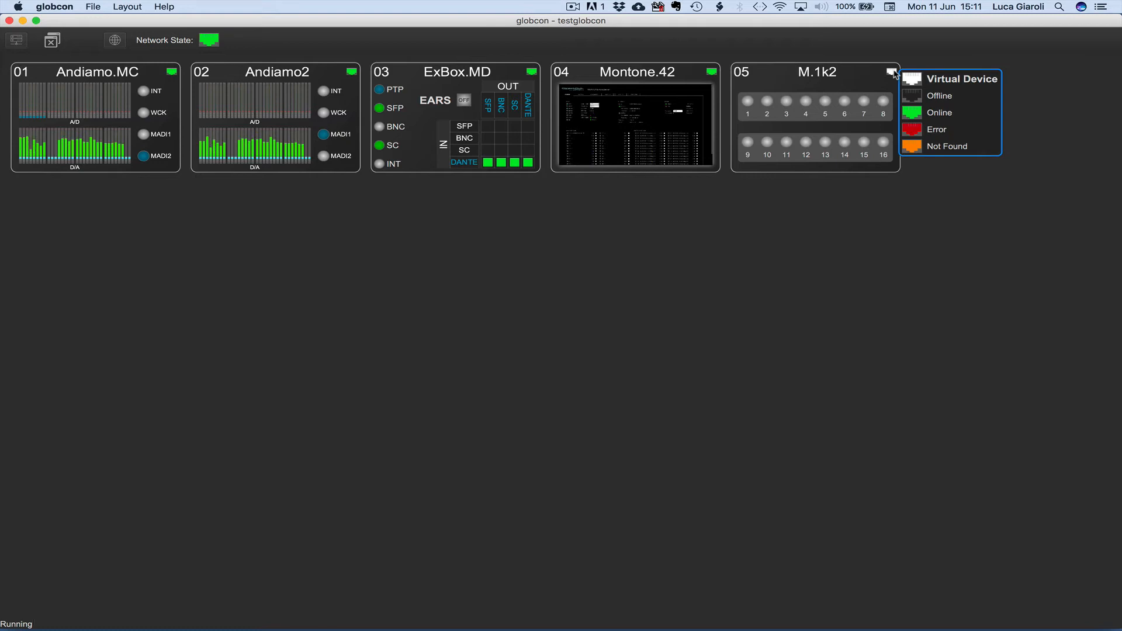
{"action": "left_click", "coordinate": [892, 73]}
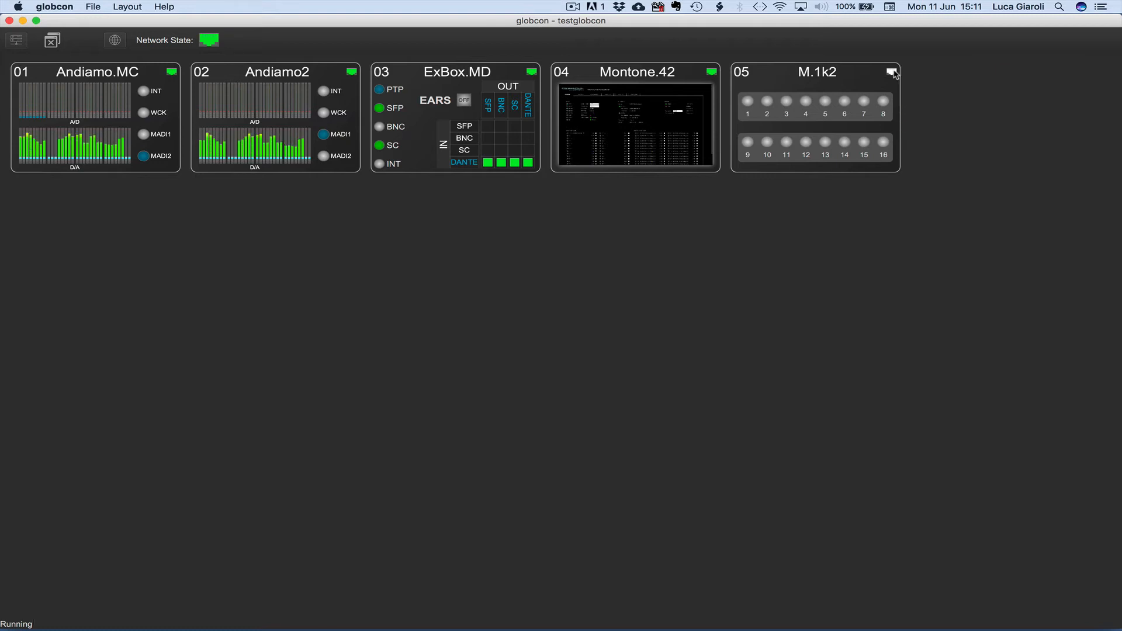
{"action": "left_click", "coordinate": [92, 6]}
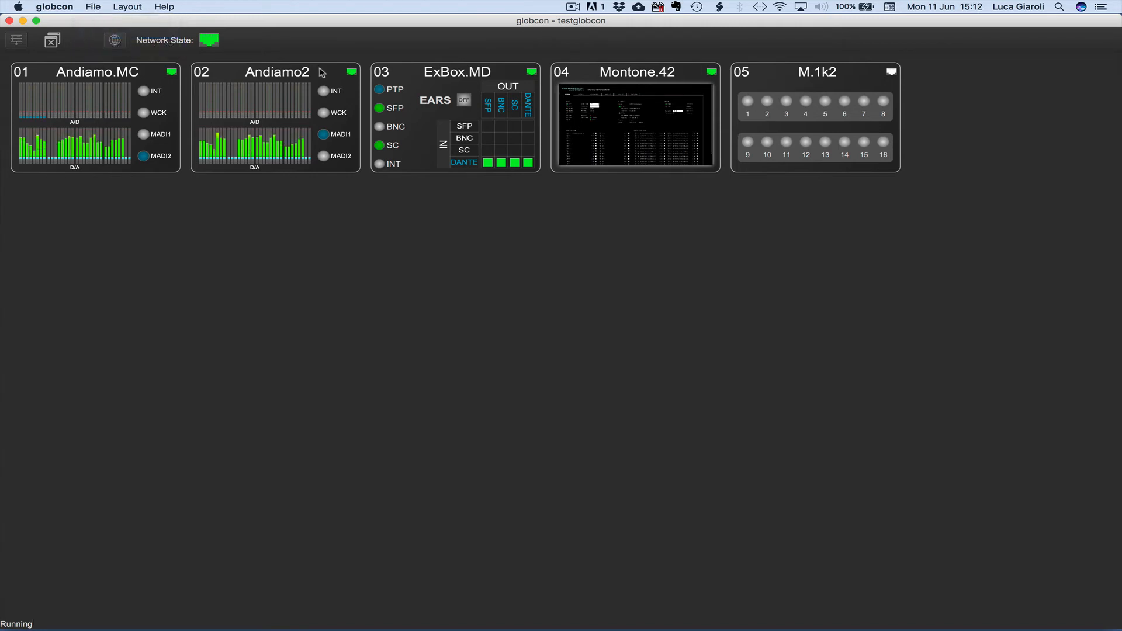
{"action": "mouse_move", "coordinate": [593, 28]}
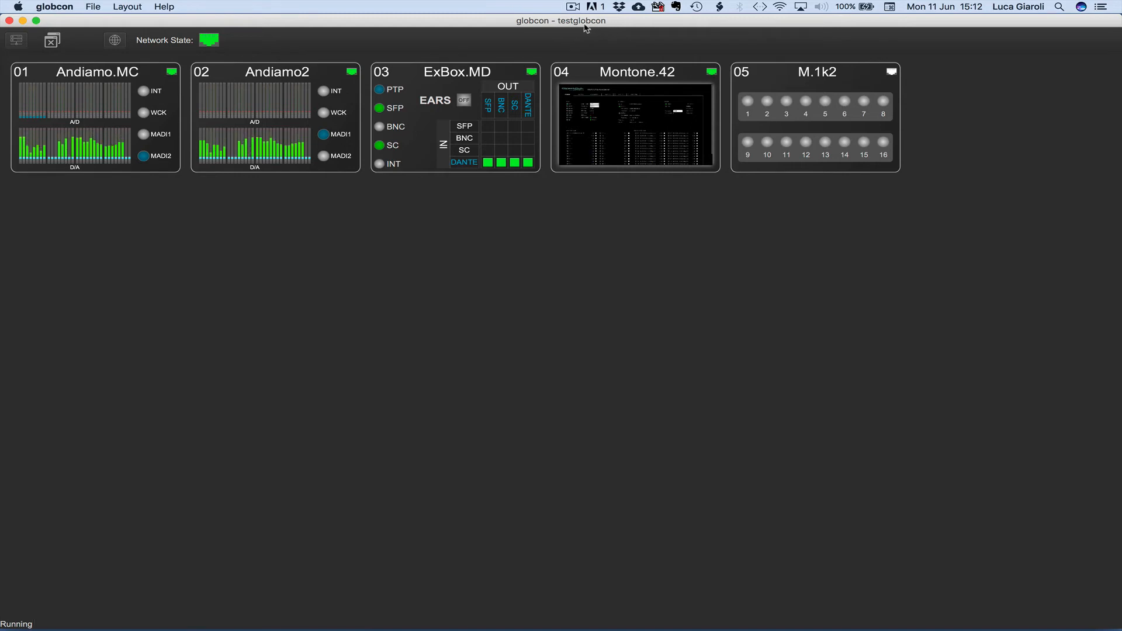
{"action": "mouse_move", "coordinate": [455, 45]}
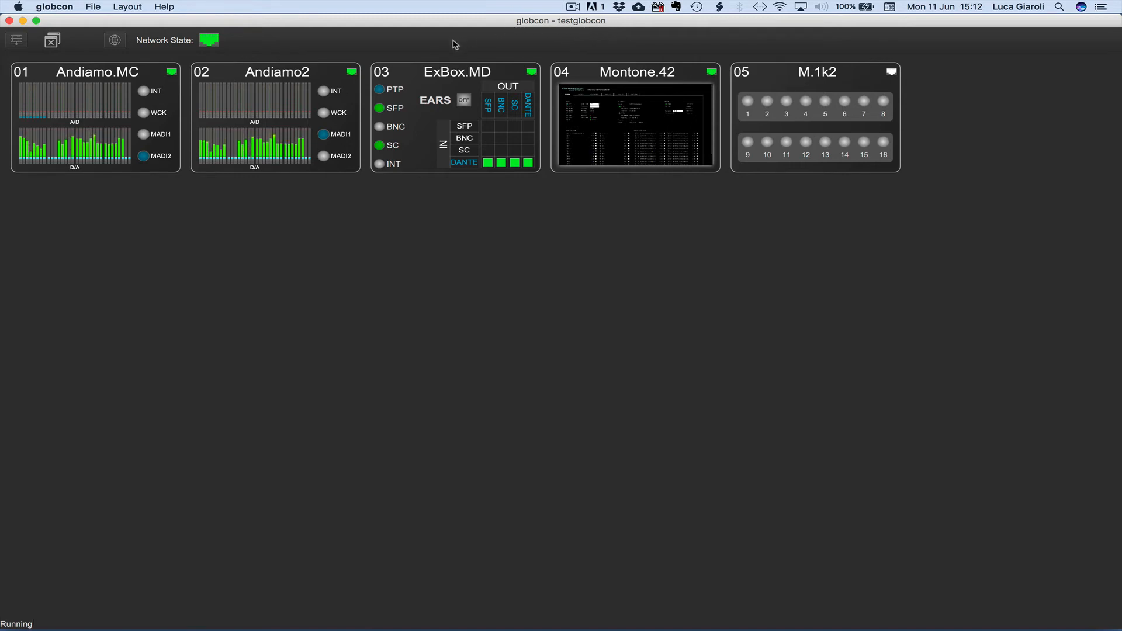
- Reopen testglobcon with every device set to OFFLINE, then proceed
{"action": "left_click", "coordinate": [92, 7]}
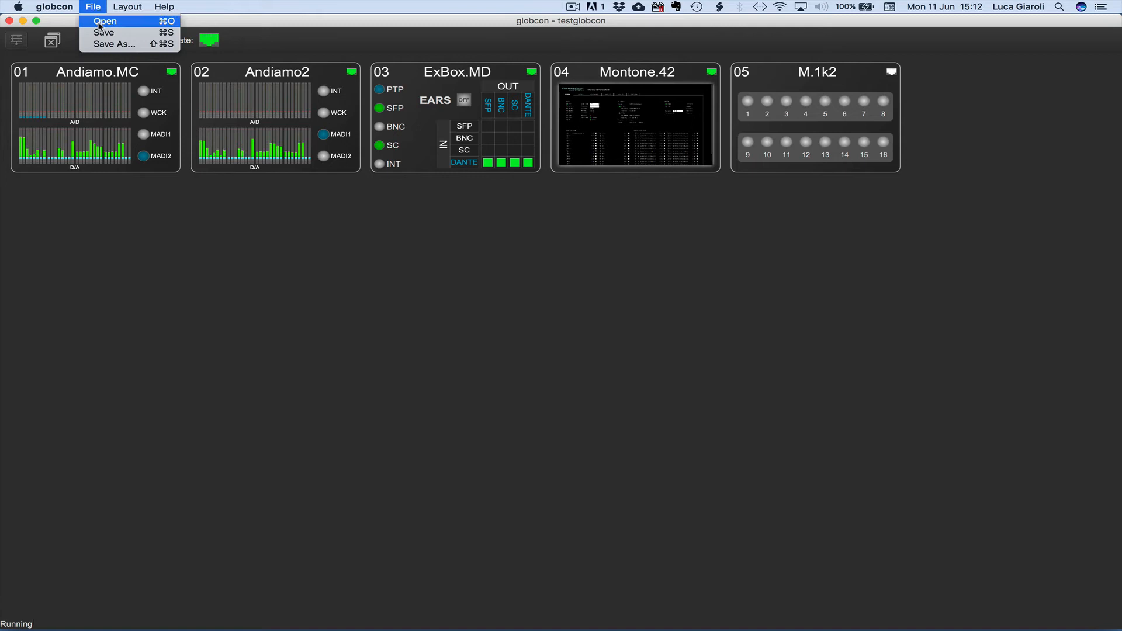
{"action": "left_click", "coordinate": [105, 21]}
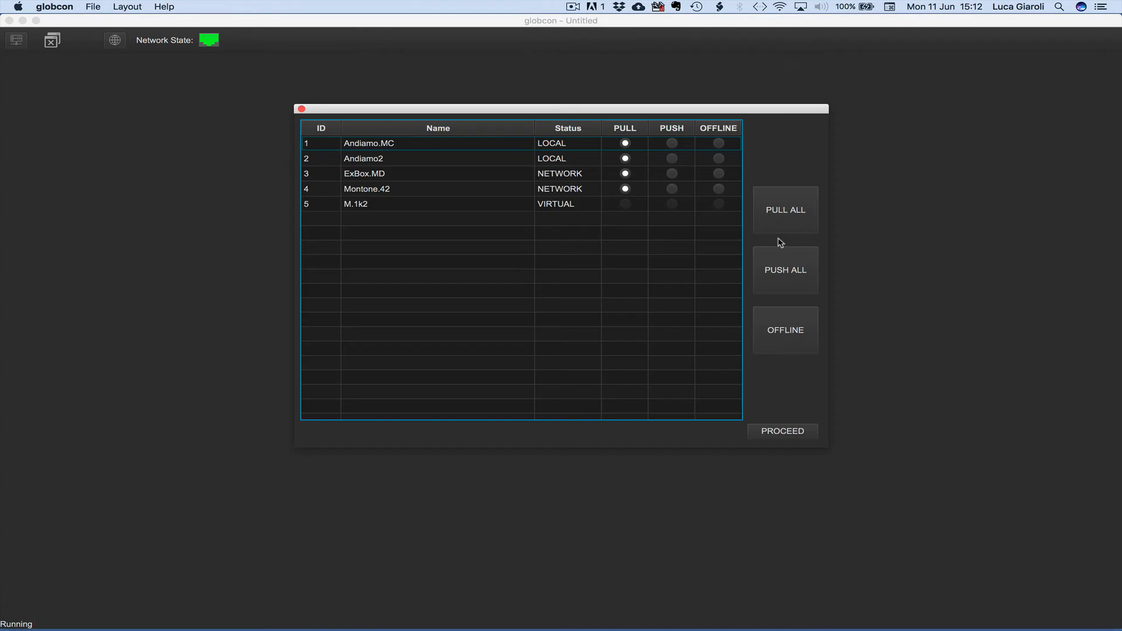
{"action": "mouse_move", "coordinate": [424, 216]}
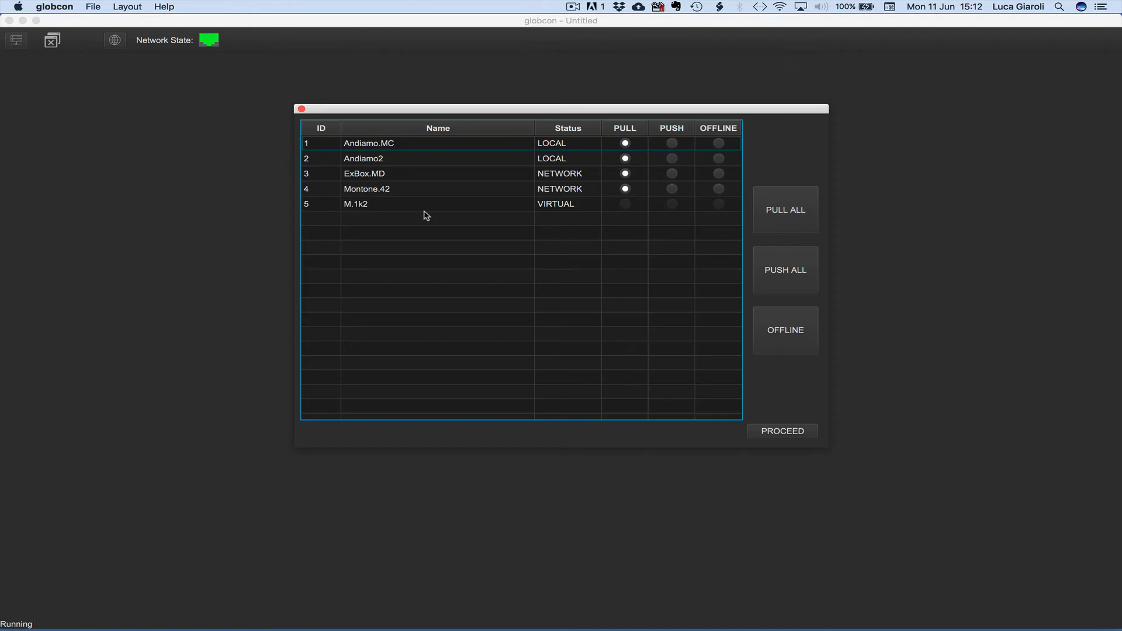
{"action": "mouse_move", "coordinate": [543, 211]}
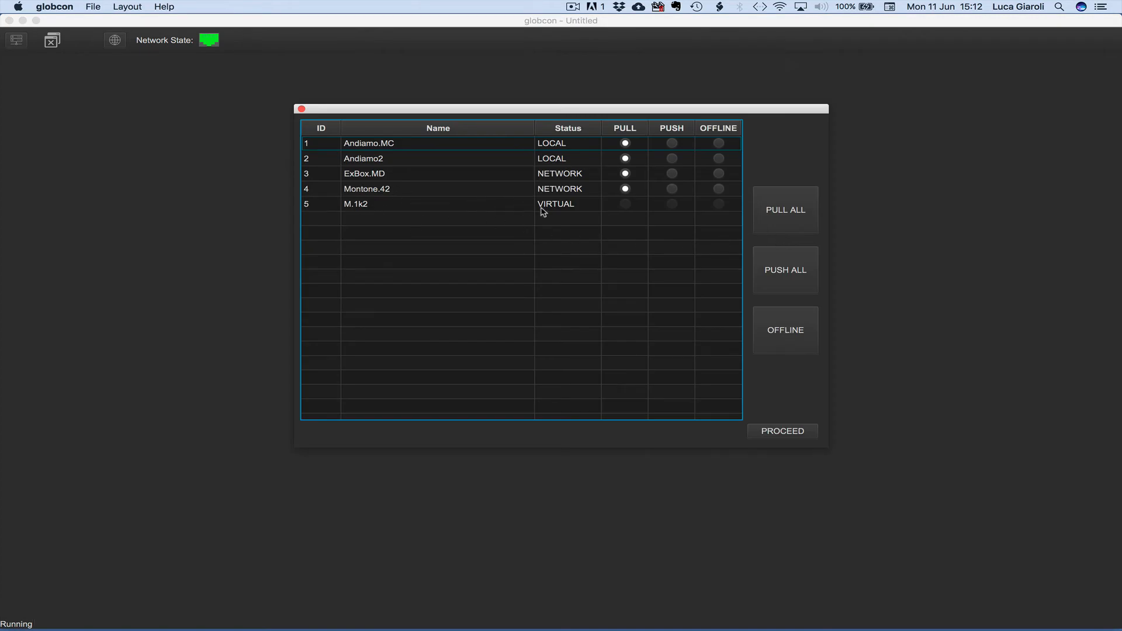
{"action": "mouse_move", "coordinate": [667, 208]}
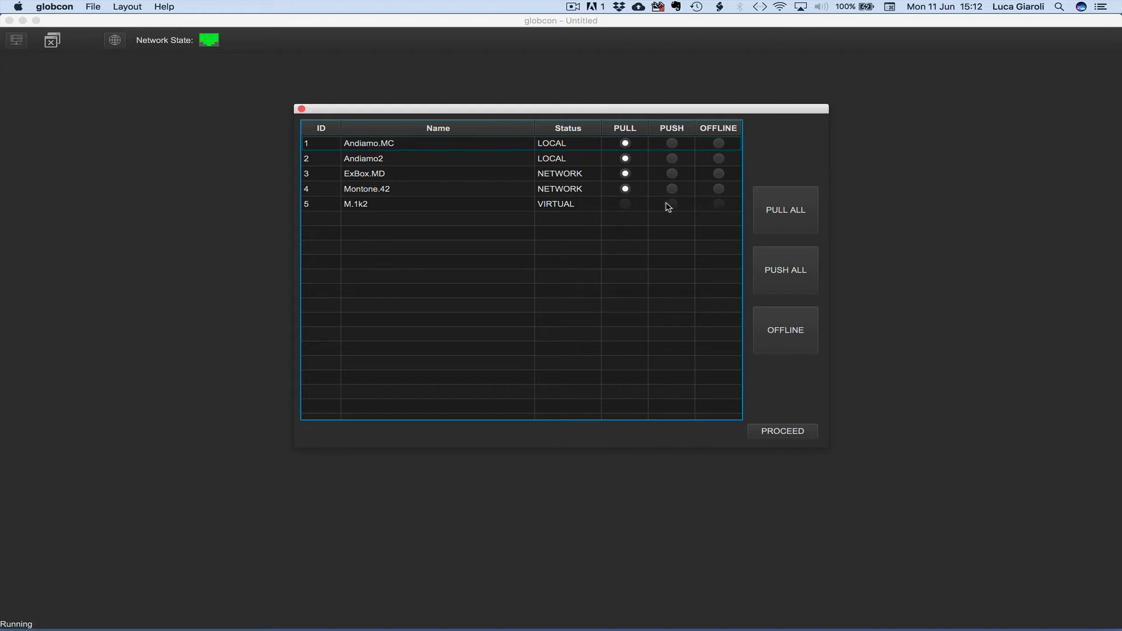
{"action": "mouse_move", "coordinate": [339, 205]}
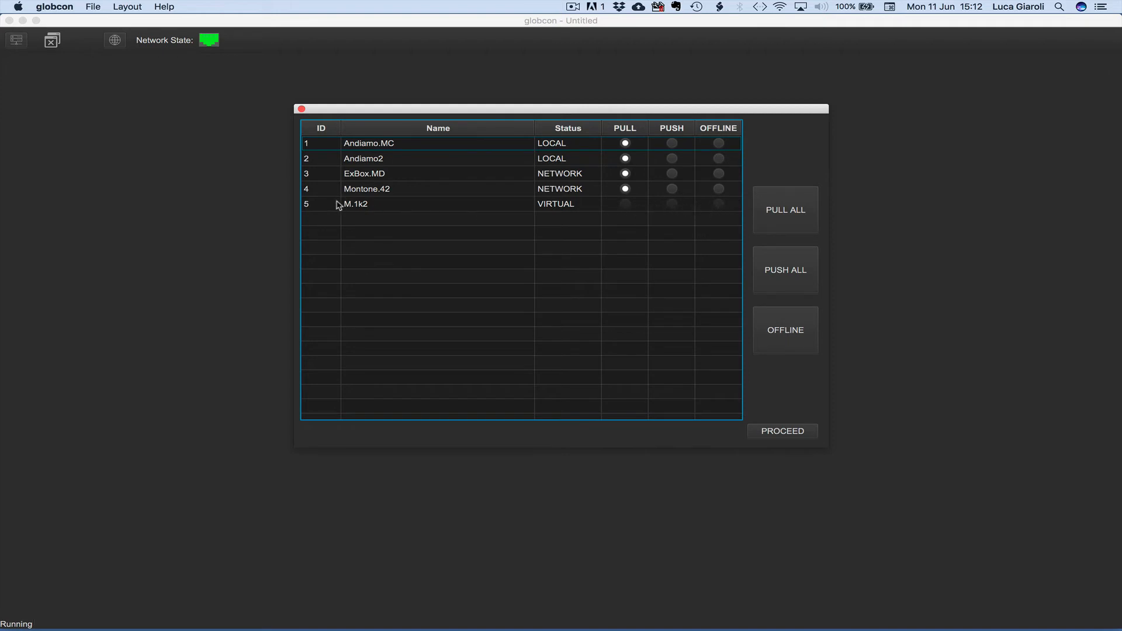
{"action": "mouse_move", "coordinate": [647, 220]}
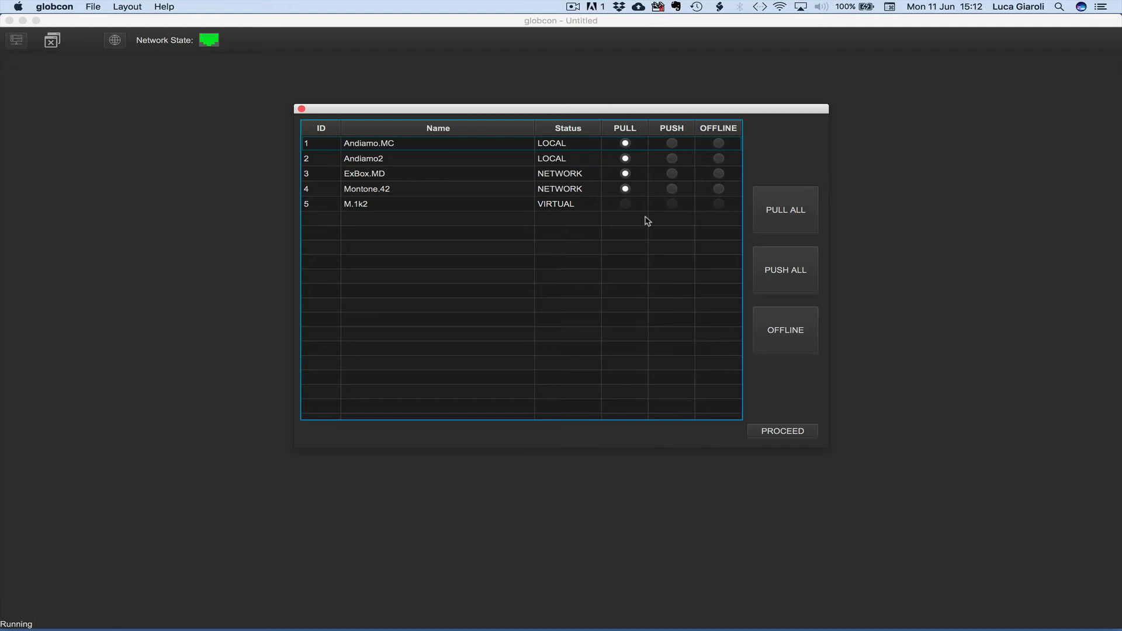
{"action": "mouse_move", "coordinate": [710, 208]}
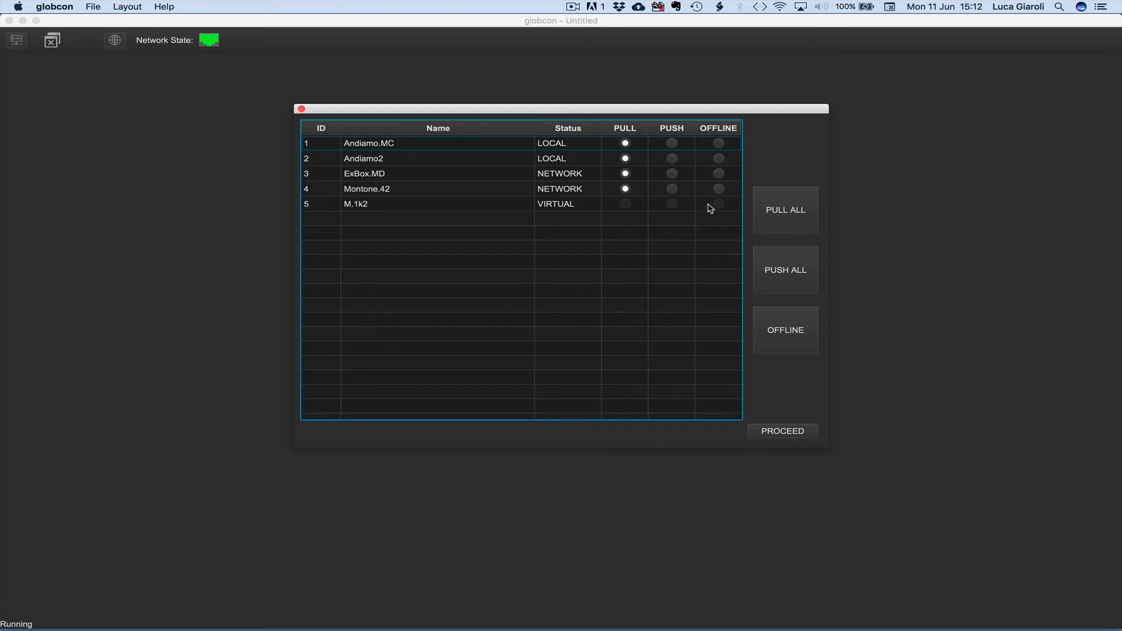
{"action": "left_click", "coordinate": [784, 329]}
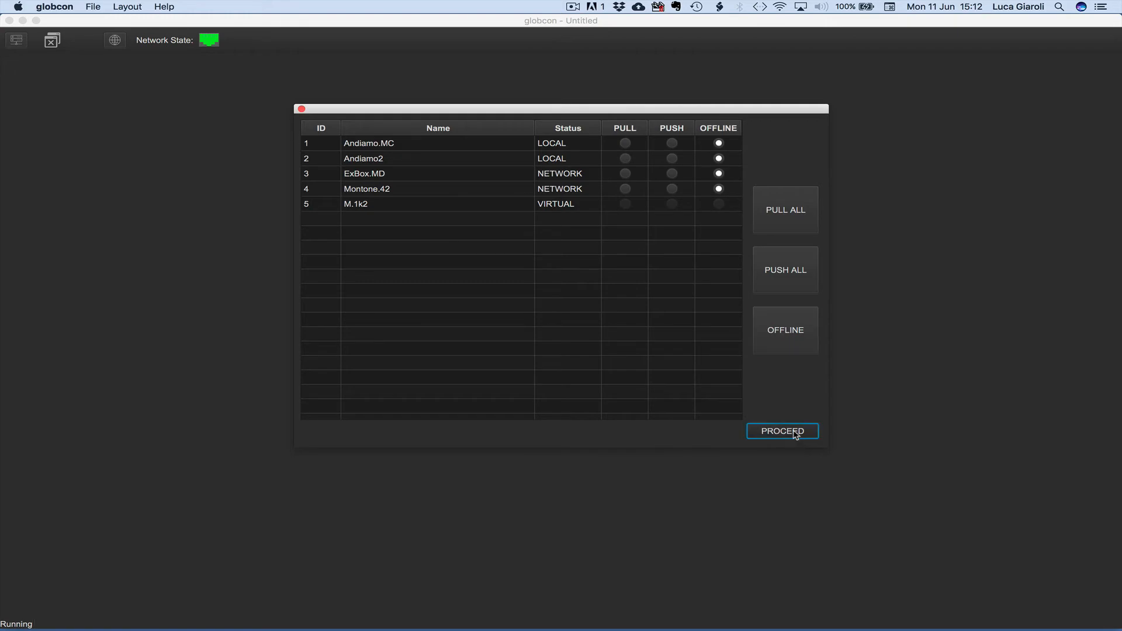
{"action": "left_click", "coordinate": [781, 431]}
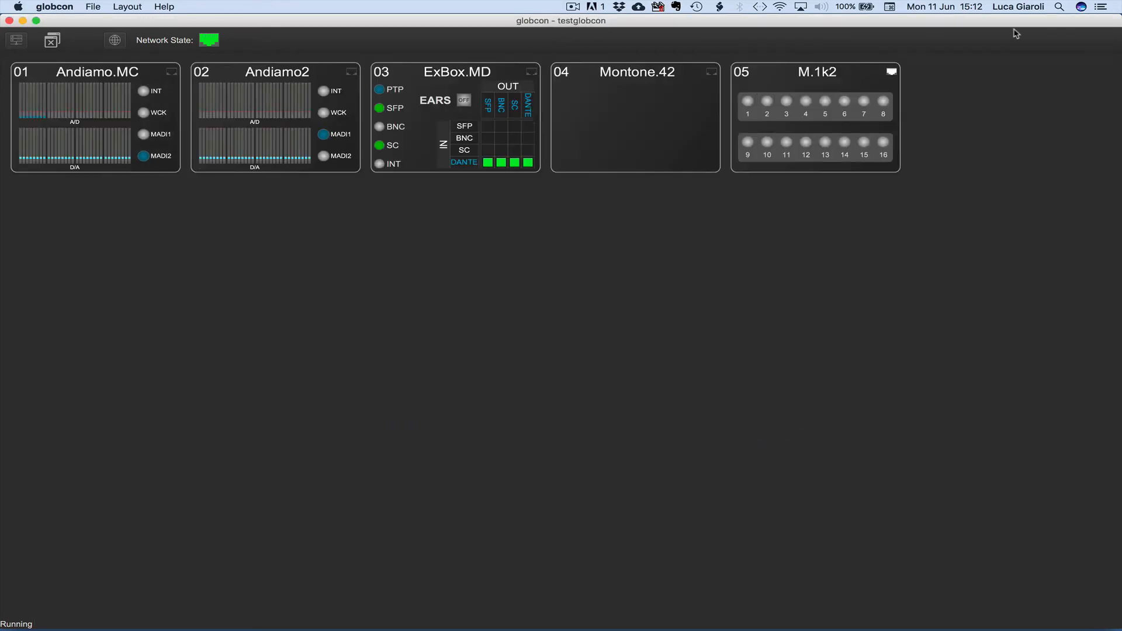
{"action": "left_click", "coordinate": [171, 71]}
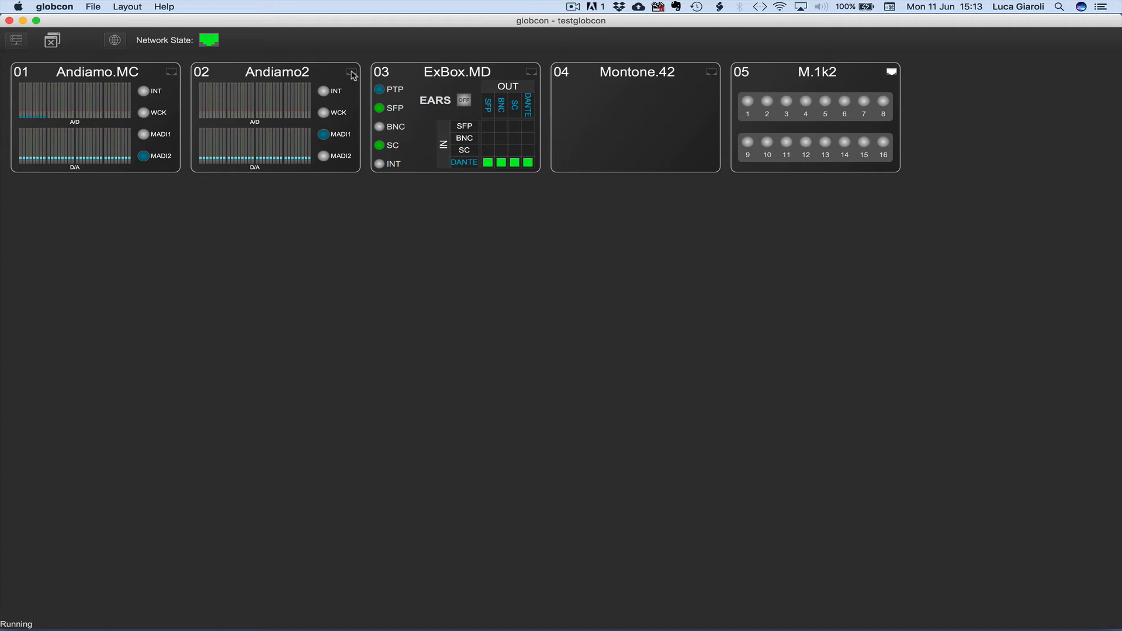
{"action": "left_click", "coordinate": [352, 73]}
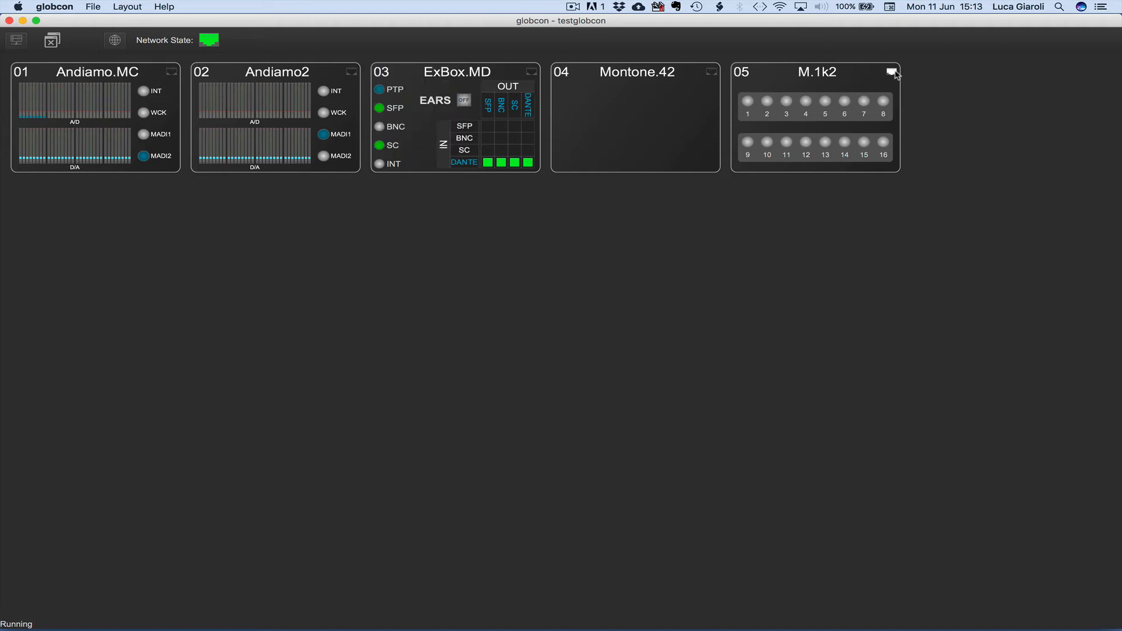
{"action": "mouse_move", "coordinate": [522, 221]}
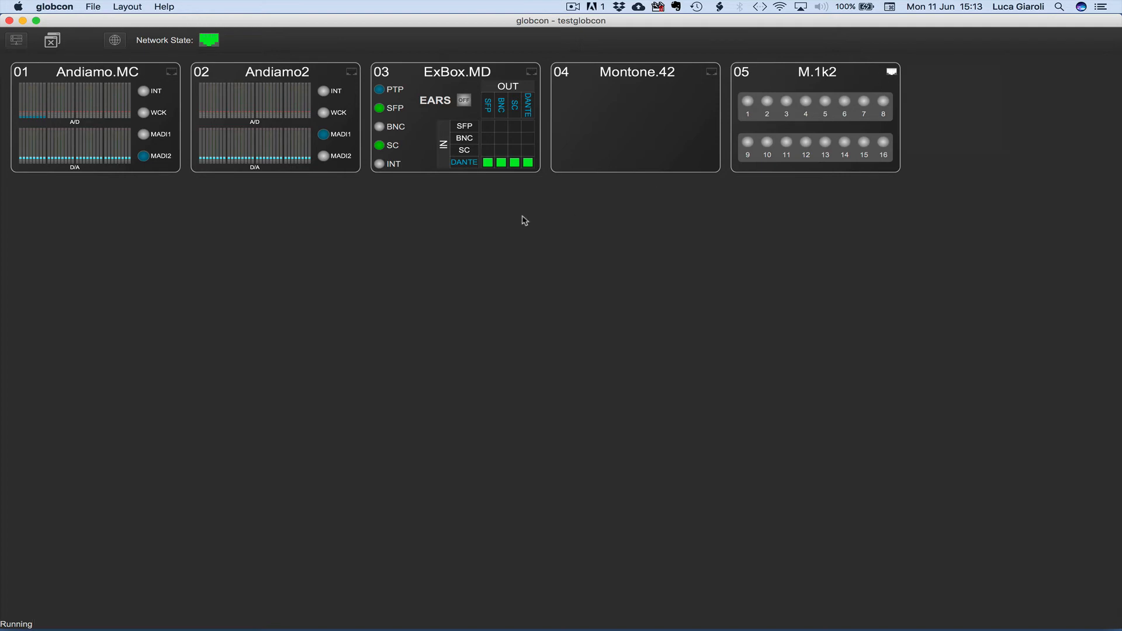
{"action": "mouse_move", "coordinate": [108, 76]}
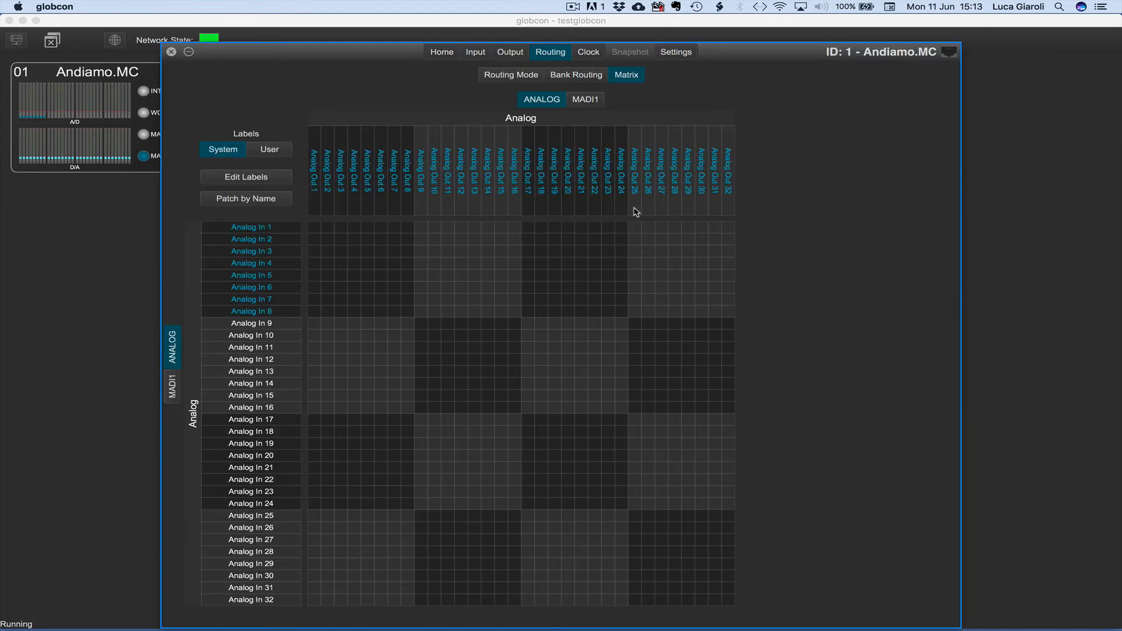
{"action": "mouse_move", "coordinate": [450, 167]}
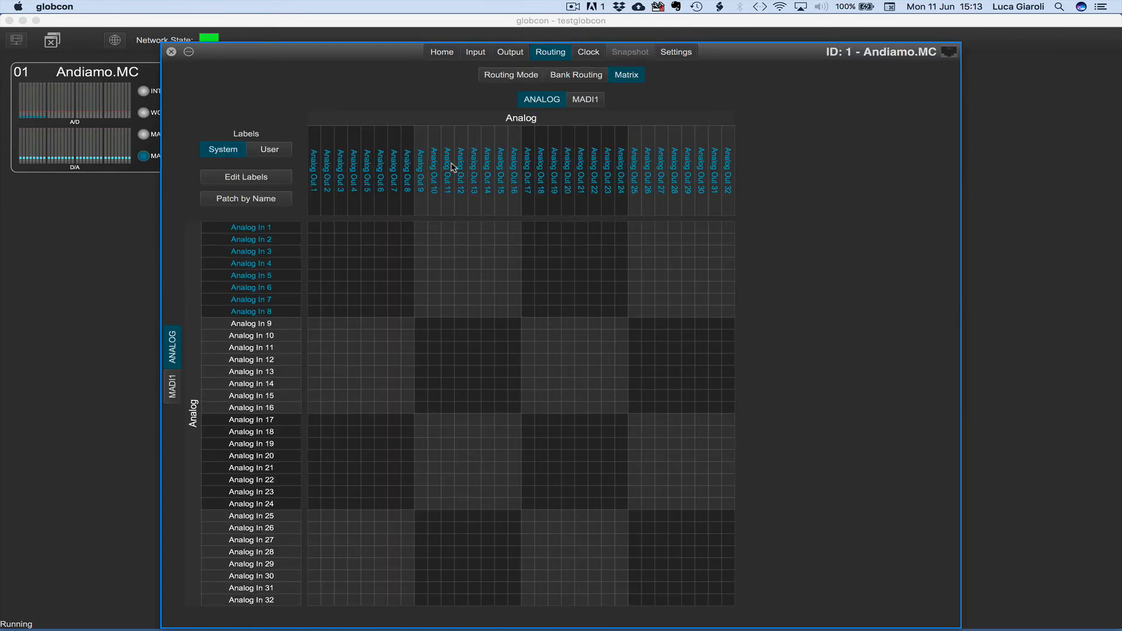
- Patch MADI1 In 1 and In 2 alternately onto Analog Outs 1–16 and dismiss the state popup
{"action": "left_click", "coordinate": [171, 386]}
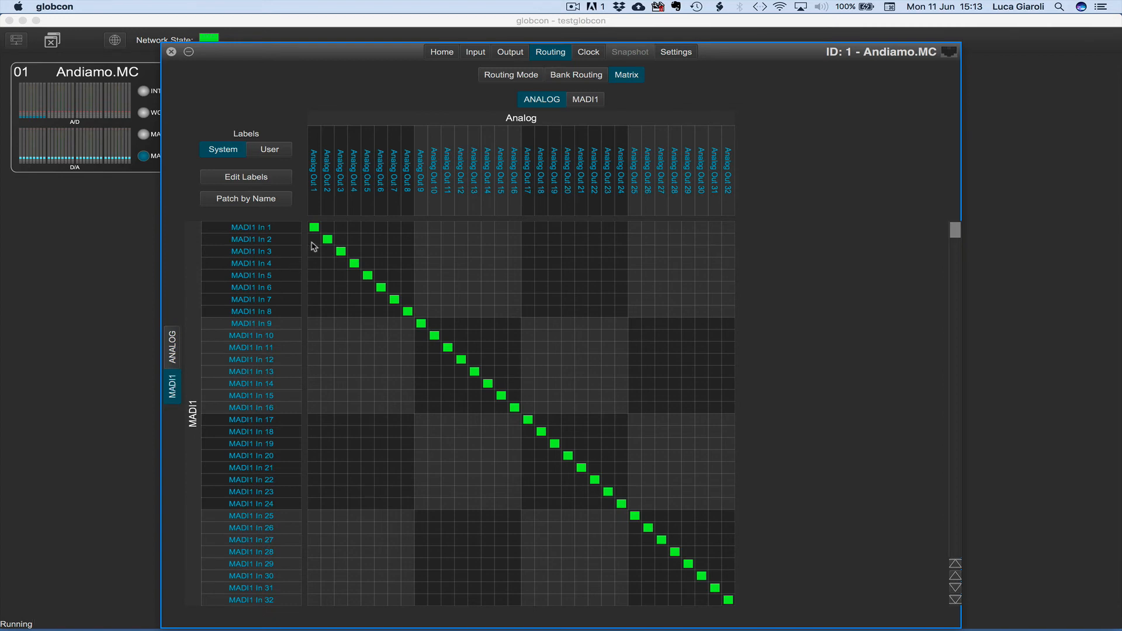
{"action": "right_click", "coordinate": [327, 239]}
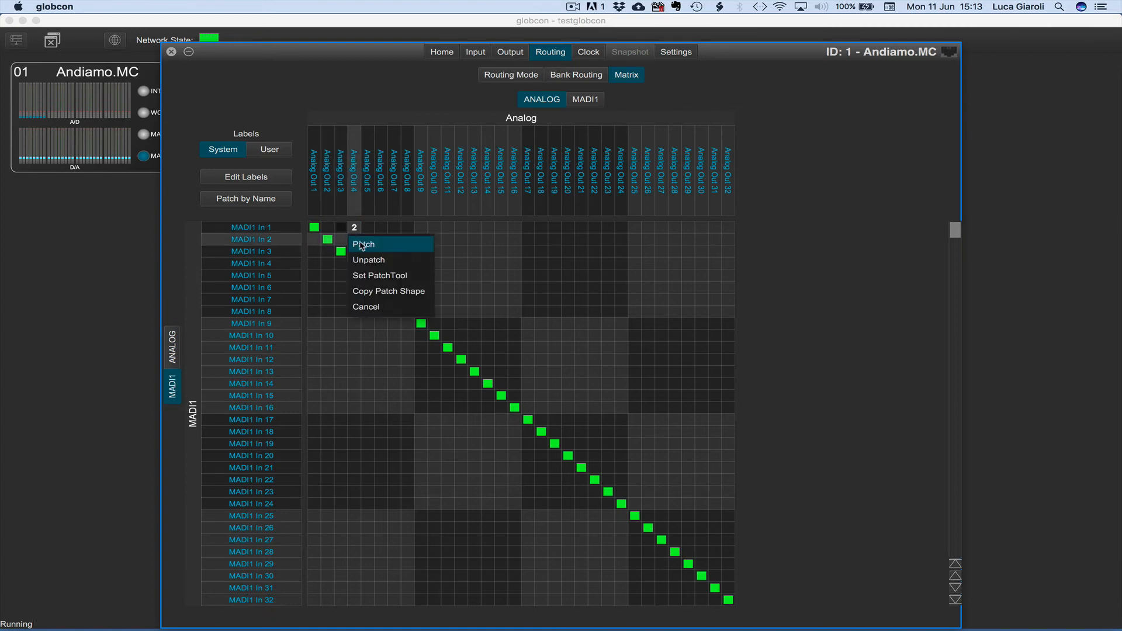
{"action": "left_click", "coordinate": [364, 244]}
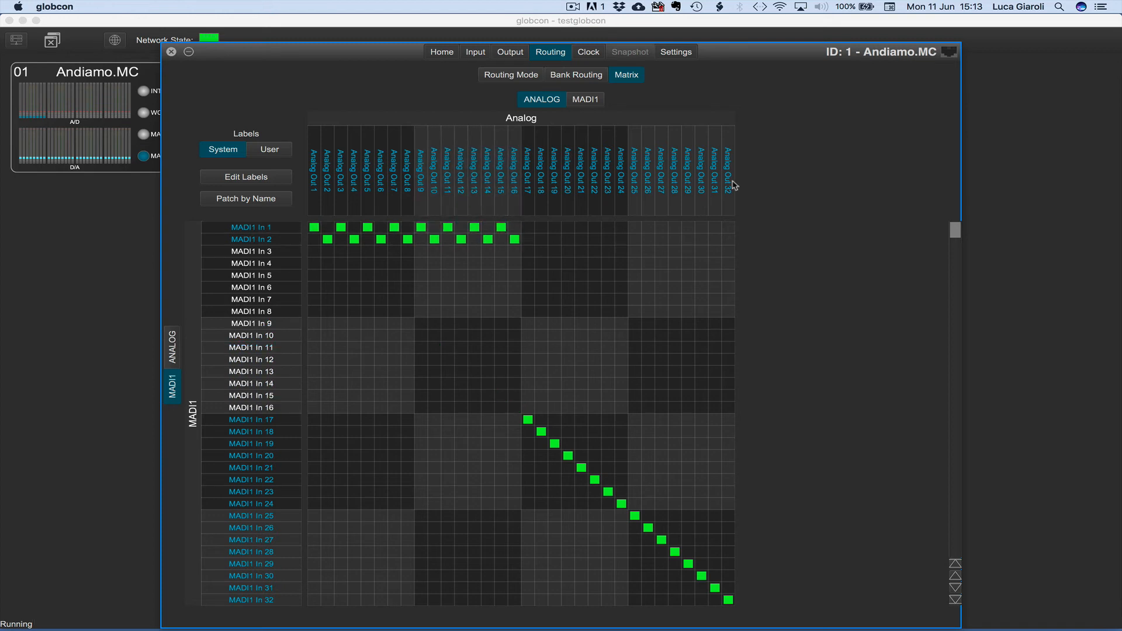
{"action": "left_click", "coordinate": [950, 52]}
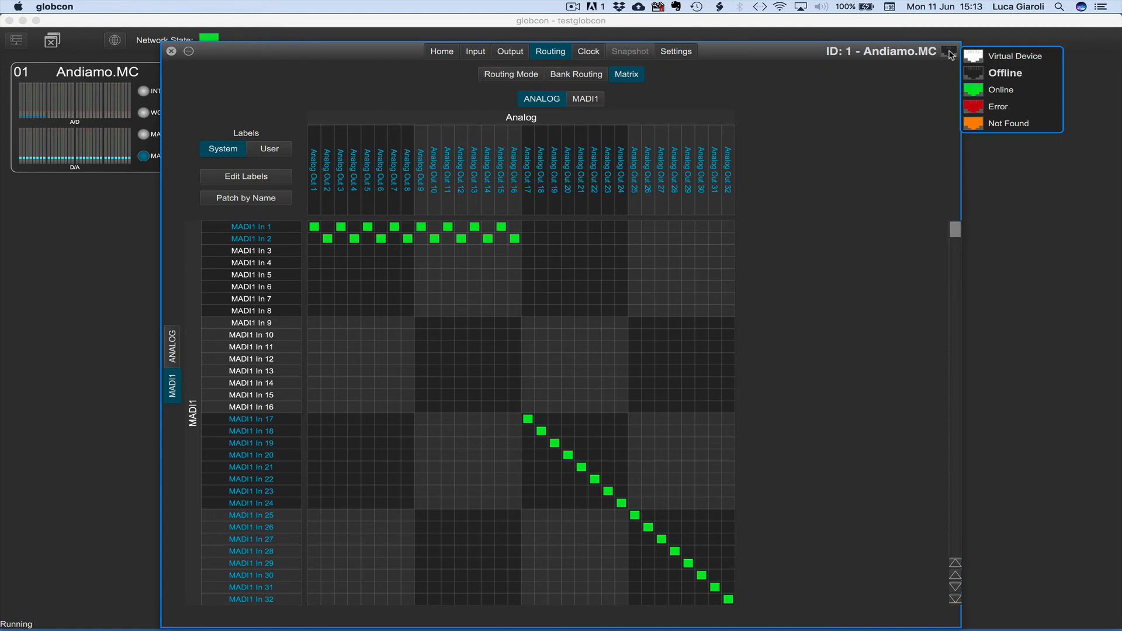
{"action": "left_click", "coordinate": [950, 54]}
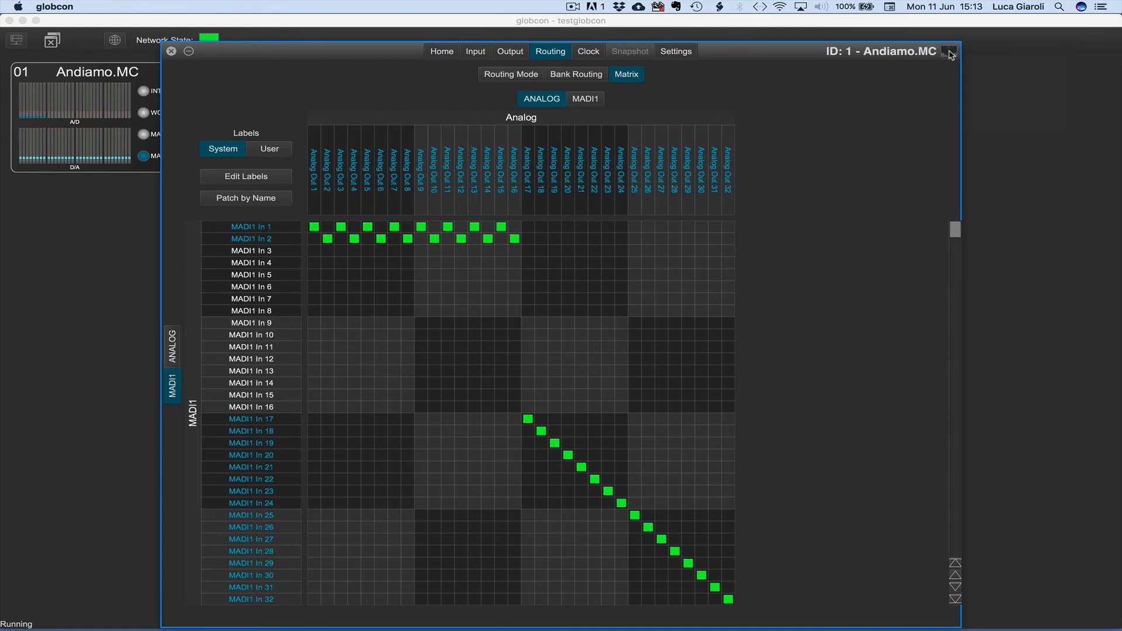
- Close the routing matrix and push Andiamo.MC's offline settings to the device, confirming with OK
{"action": "left_click", "coordinate": [171, 51]}
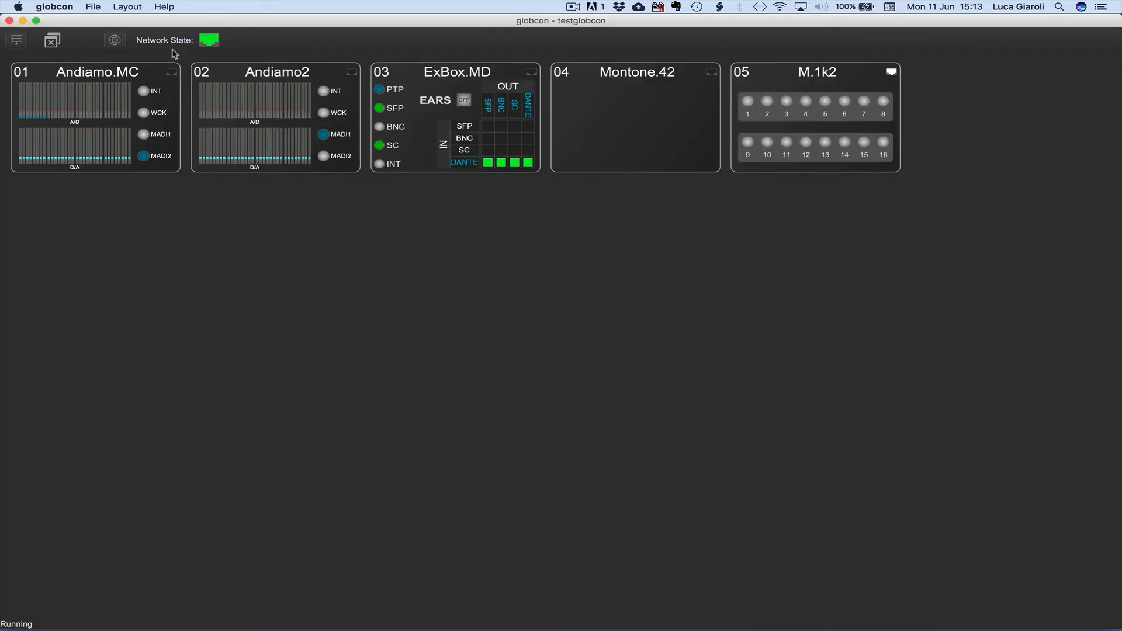
{"action": "mouse_move", "coordinate": [113, 74]}
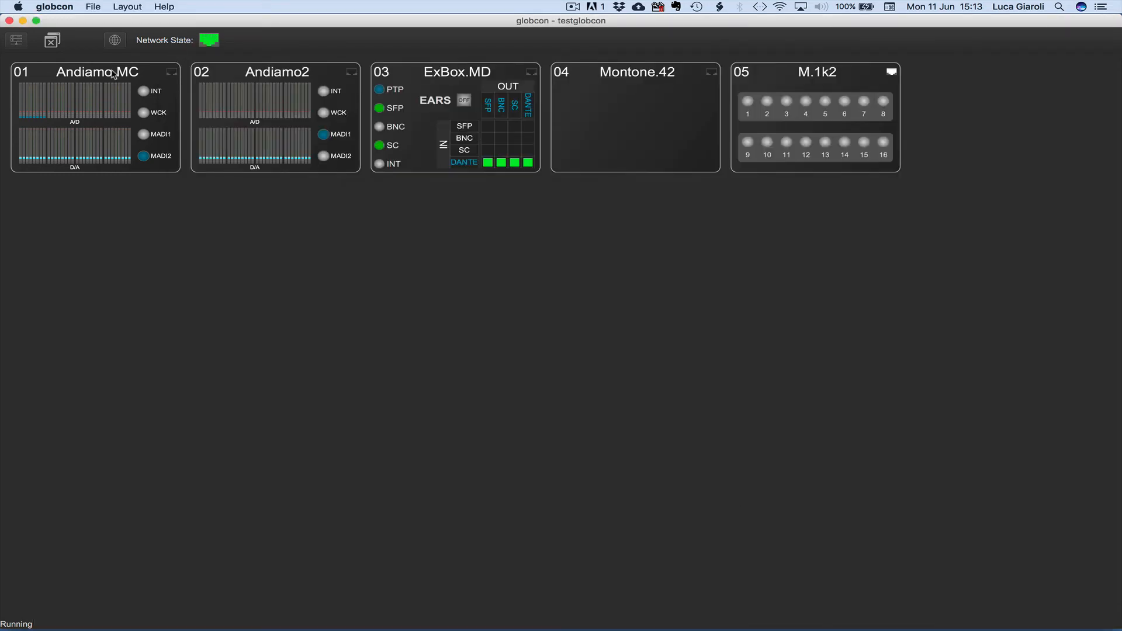
{"action": "right_click", "coordinate": [96, 71]}
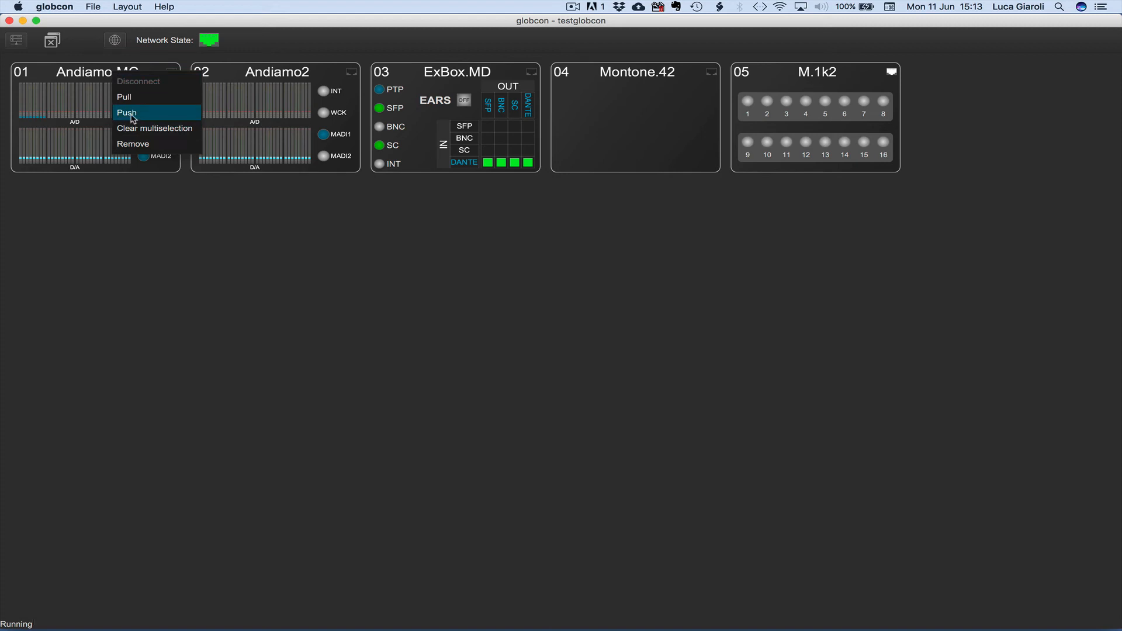
{"action": "left_click", "coordinate": [126, 112]}
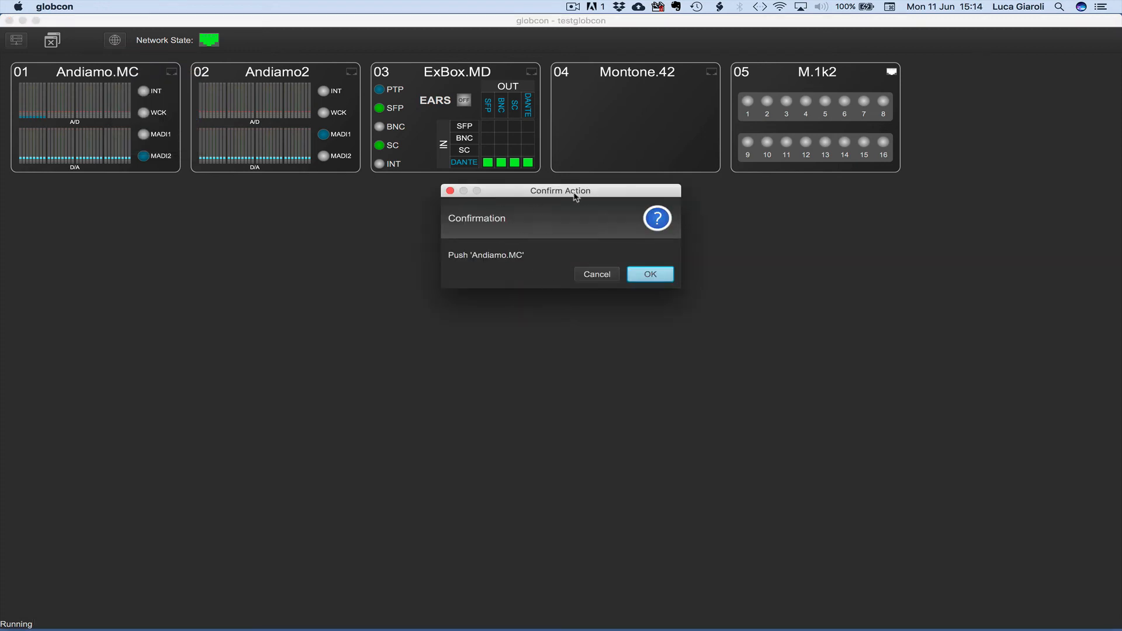
{"action": "left_click", "coordinate": [648, 274]}
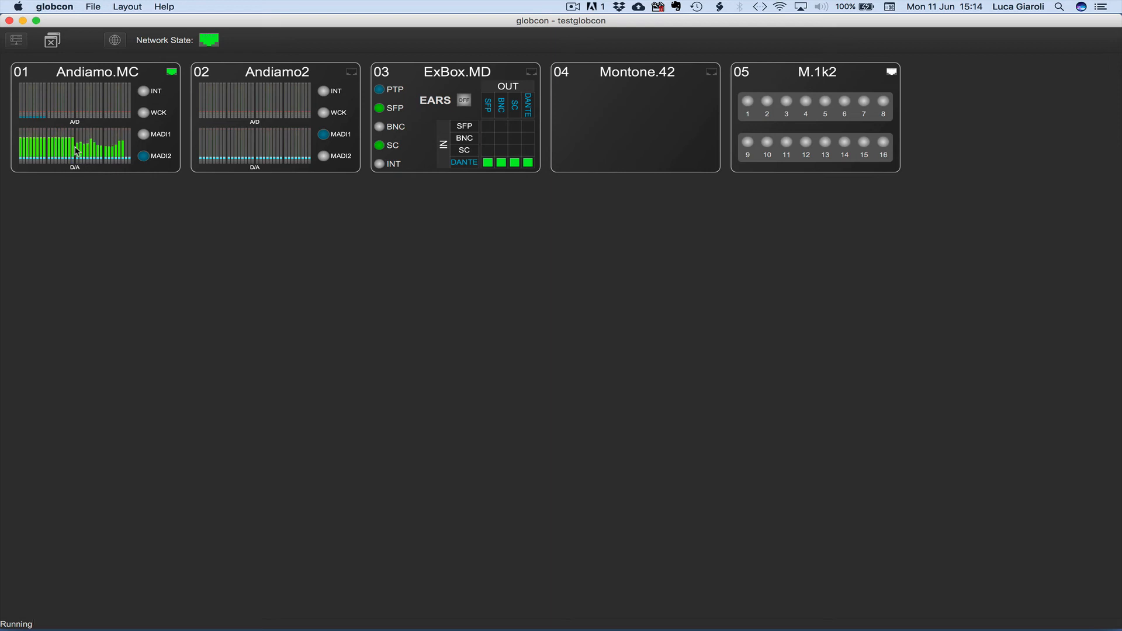
{"action": "left_click", "coordinate": [170, 72]}
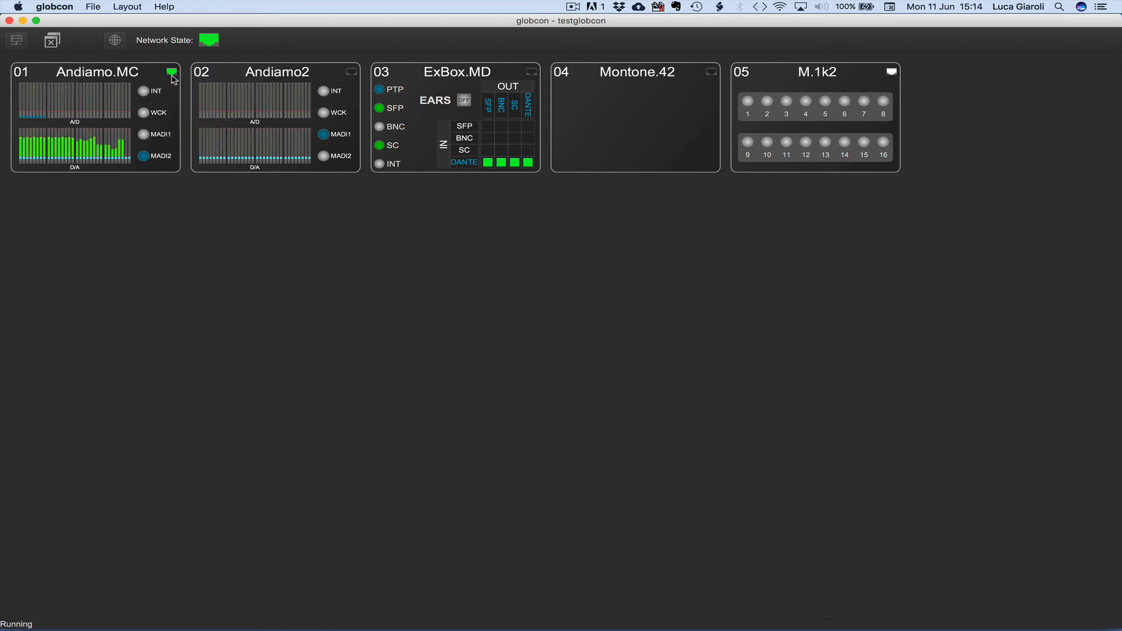
{"action": "mouse_move", "coordinate": [169, 86]}
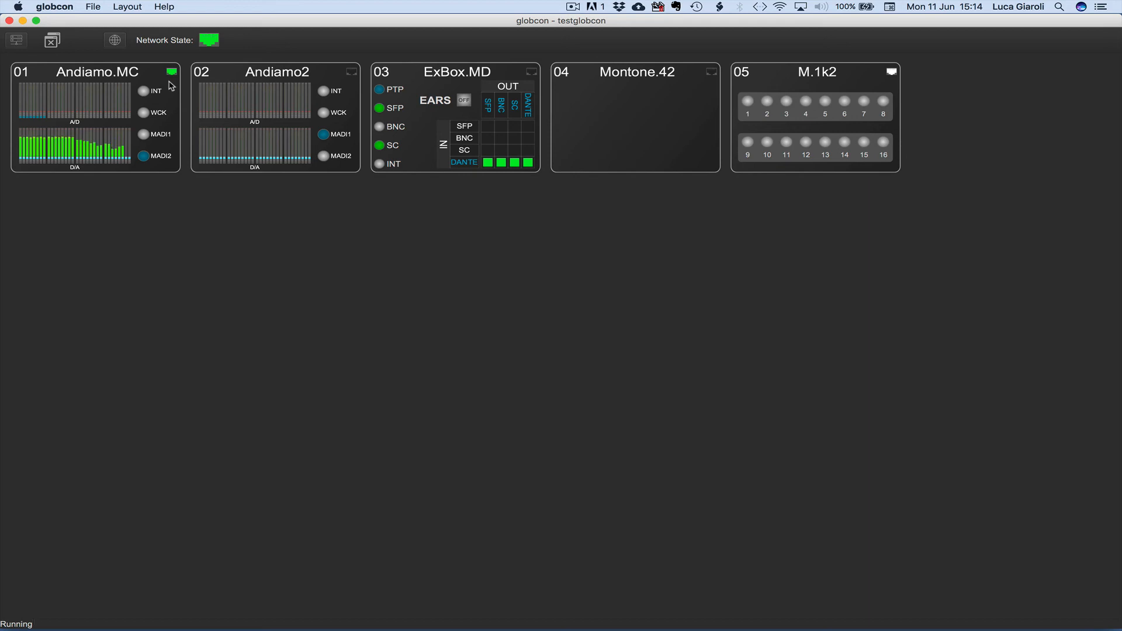
- Pull the settings from Andiamo2, ExBox.MD and Montone.42, confirming each pull
{"action": "right_click", "coordinate": [277, 71]}
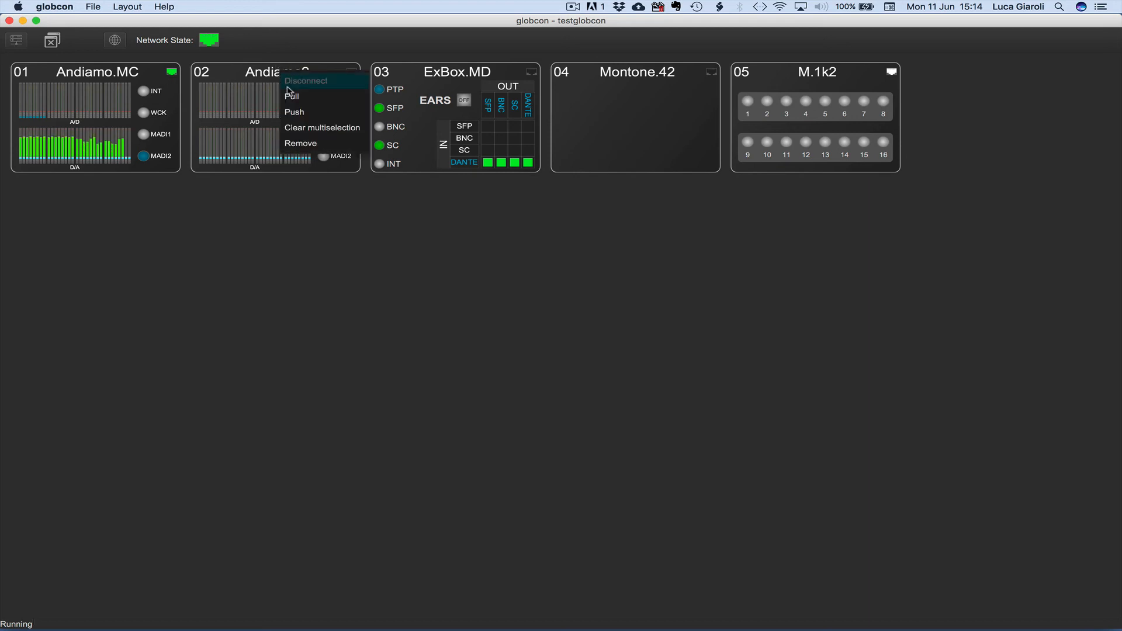
{"action": "left_click", "coordinate": [293, 96]}
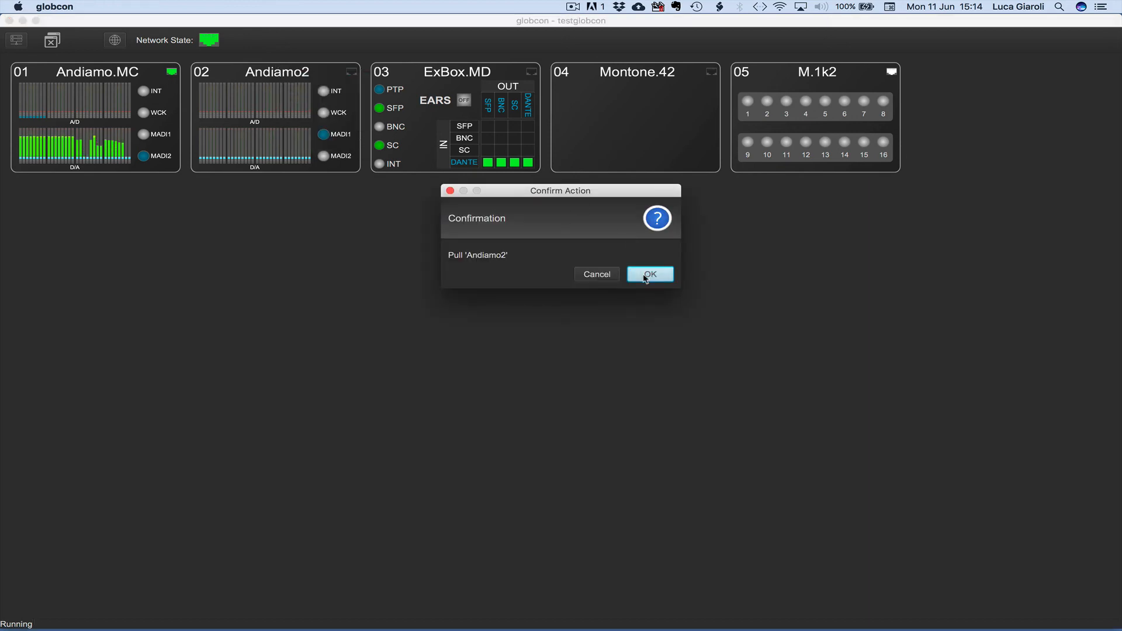
{"action": "left_click", "coordinate": [649, 274]}
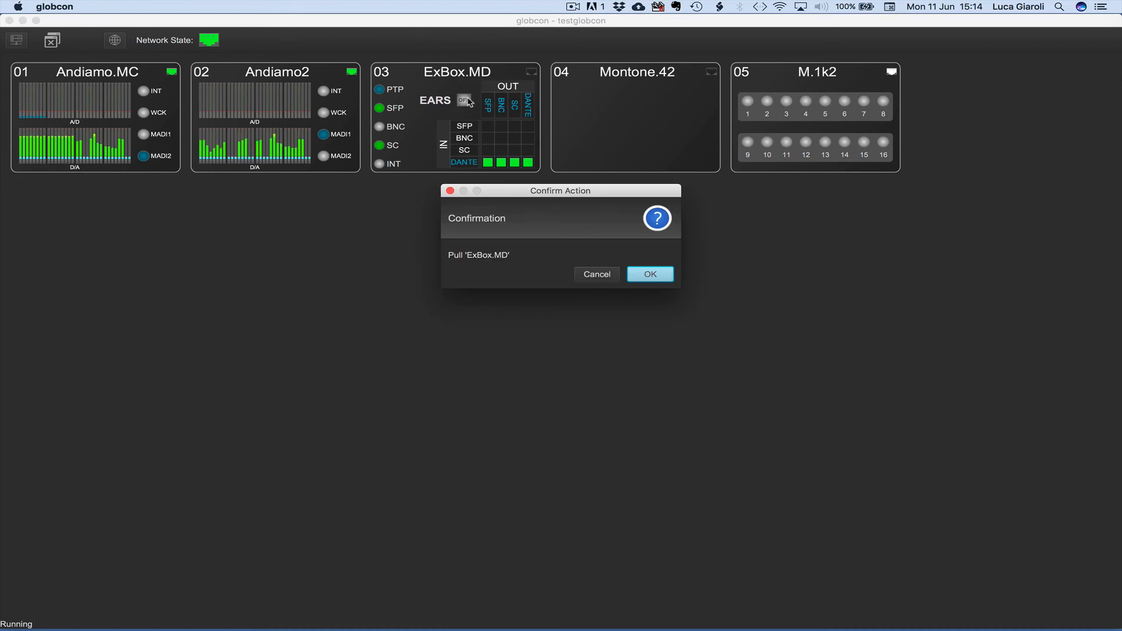
{"action": "left_click", "coordinate": [648, 274]}
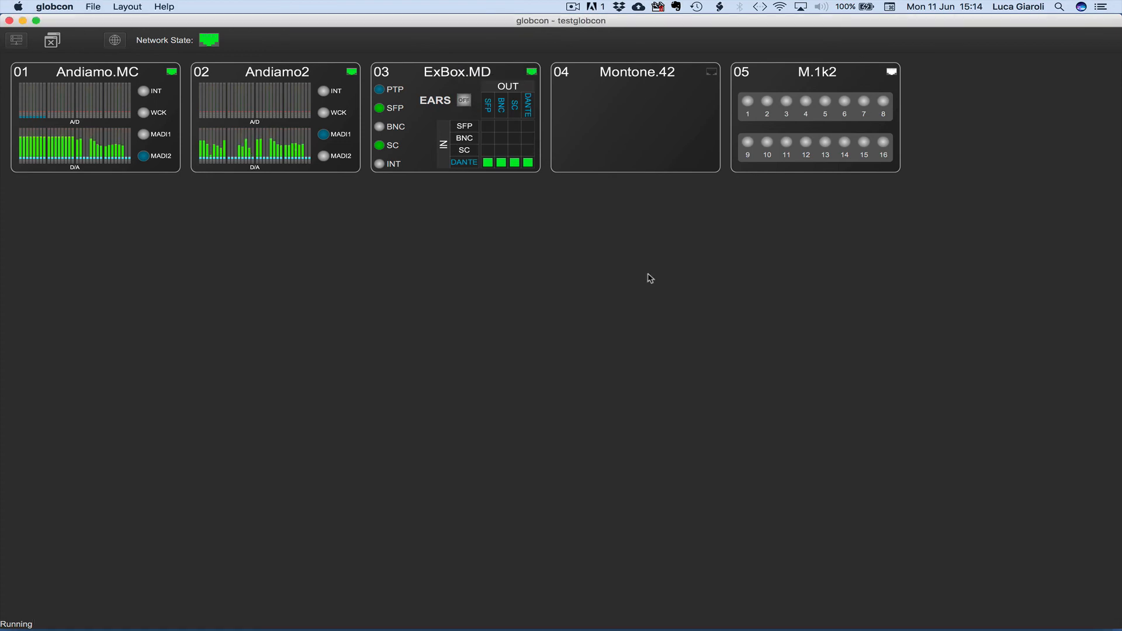
{"action": "right_click", "coordinate": [634, 71]}
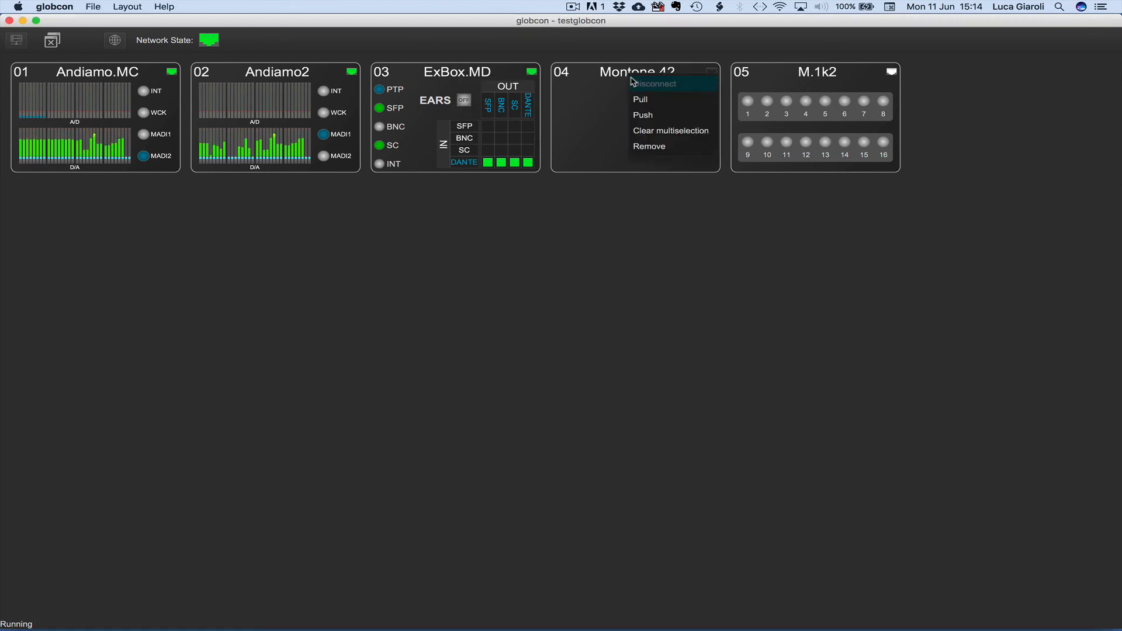
{"action": "left_click", "coordinate": [640, 99]}
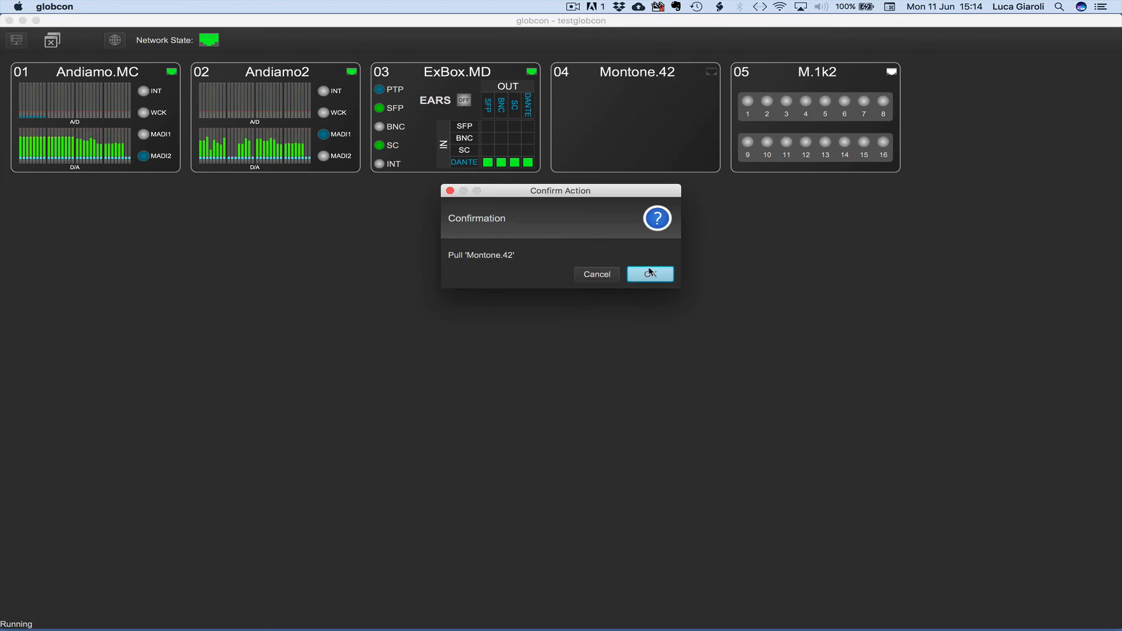
{"action": "left_click", "coordinate": [648, 274]}
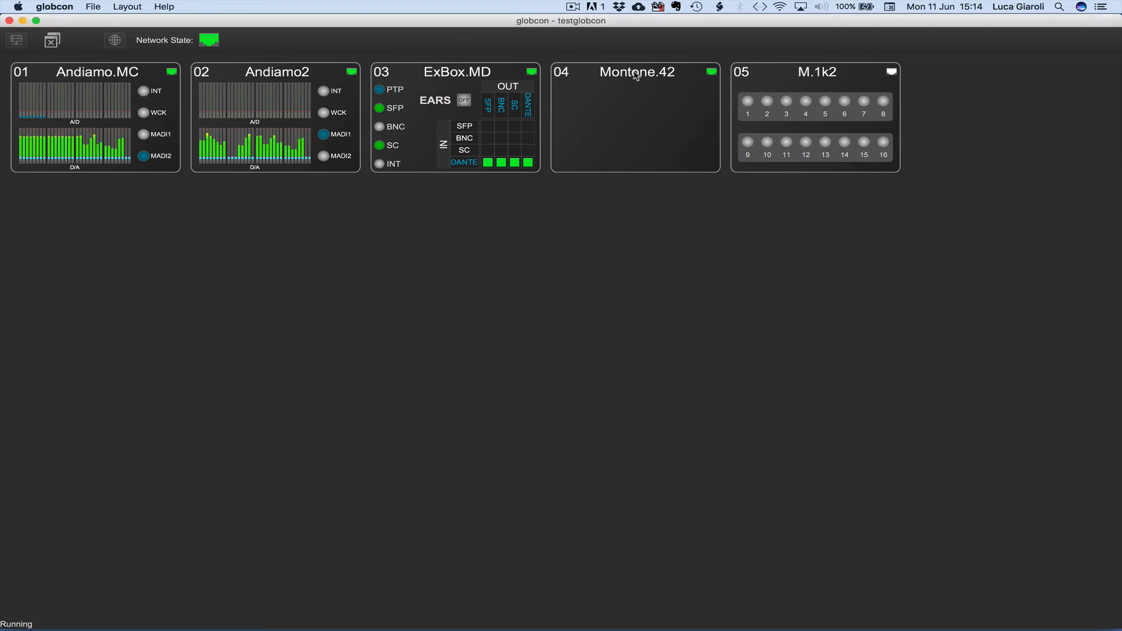
- View Montone.42's web control page, close it, then close the testglobcon project
{"action": "double_click", "coordinate": [634, 72]}
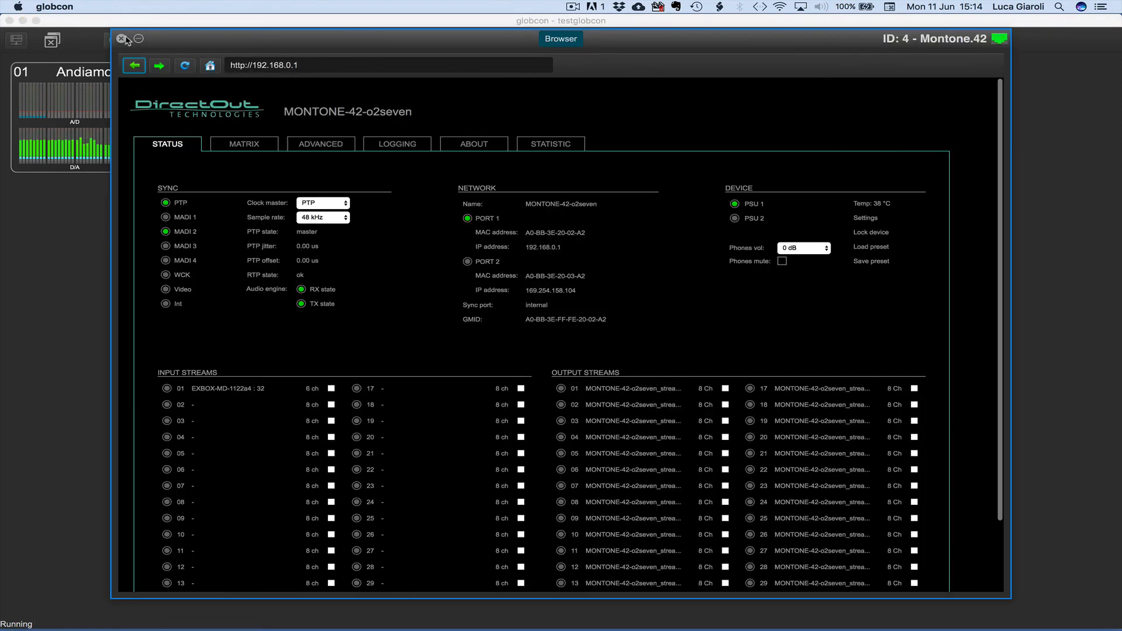
{"action": "left_click", "coordinate": [123, 39]}
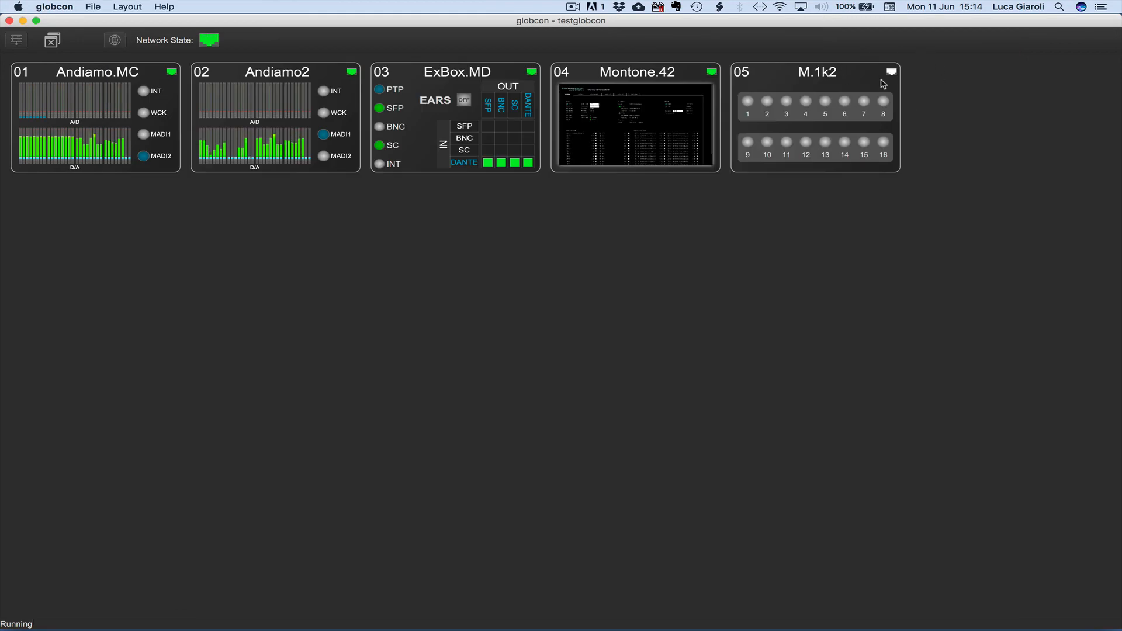
{"action": "left_click", "coordinate": [891, 71]}
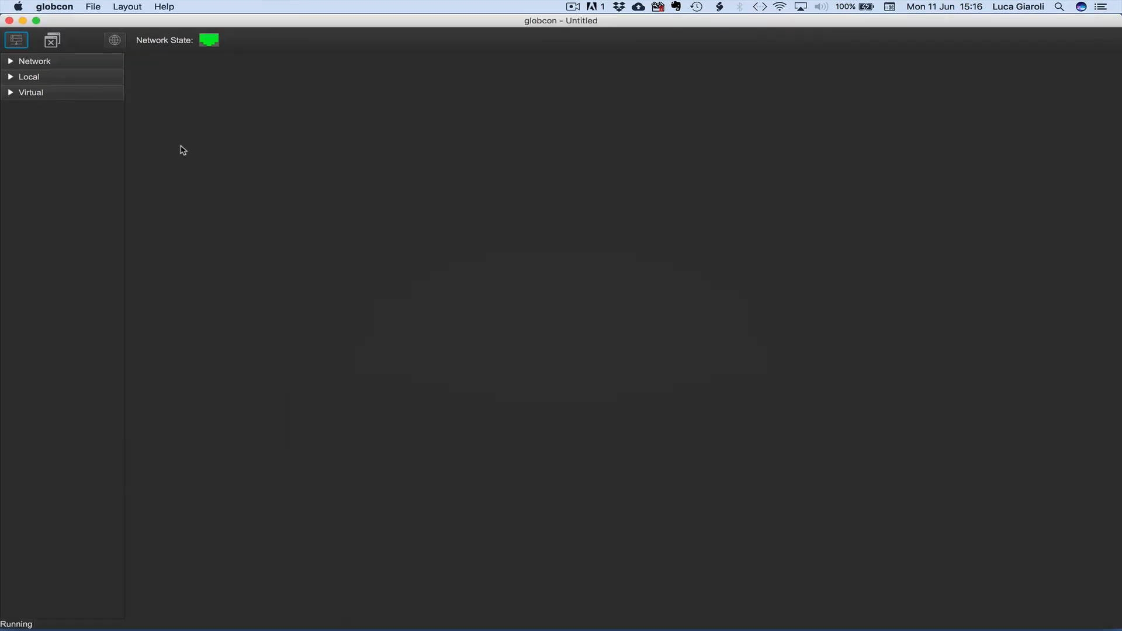
- Expand Local devices, reopen testglobcon via File > Open, and proceed with the sync
{"action": "left_click", "coordinate": [28, 77]}
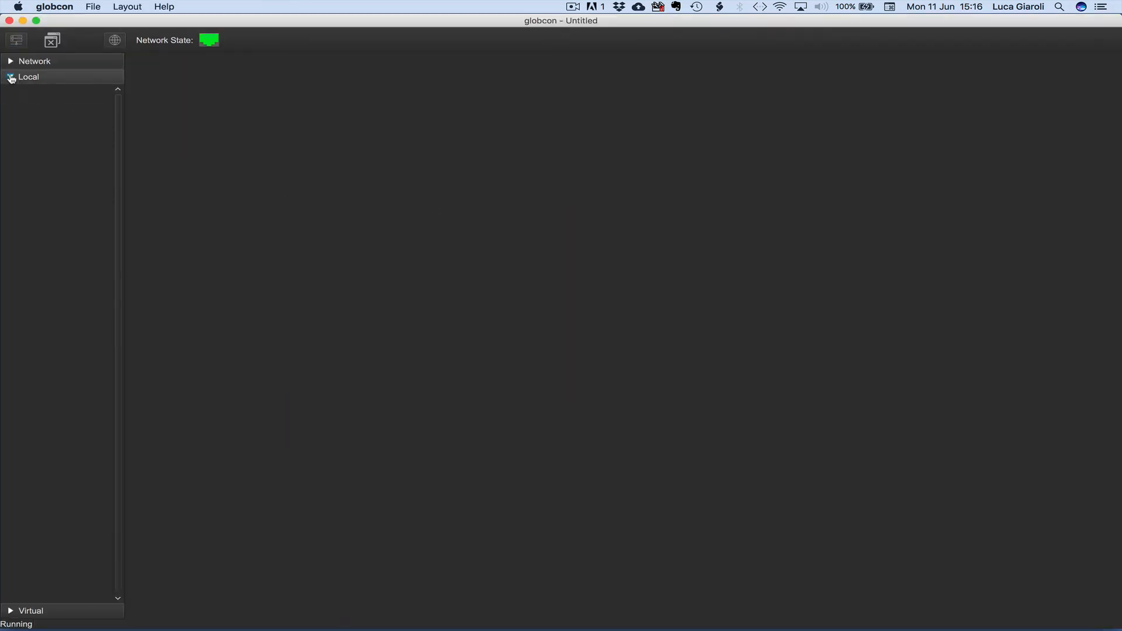
{"action": "left_click", "coordinate": [92, 6]}
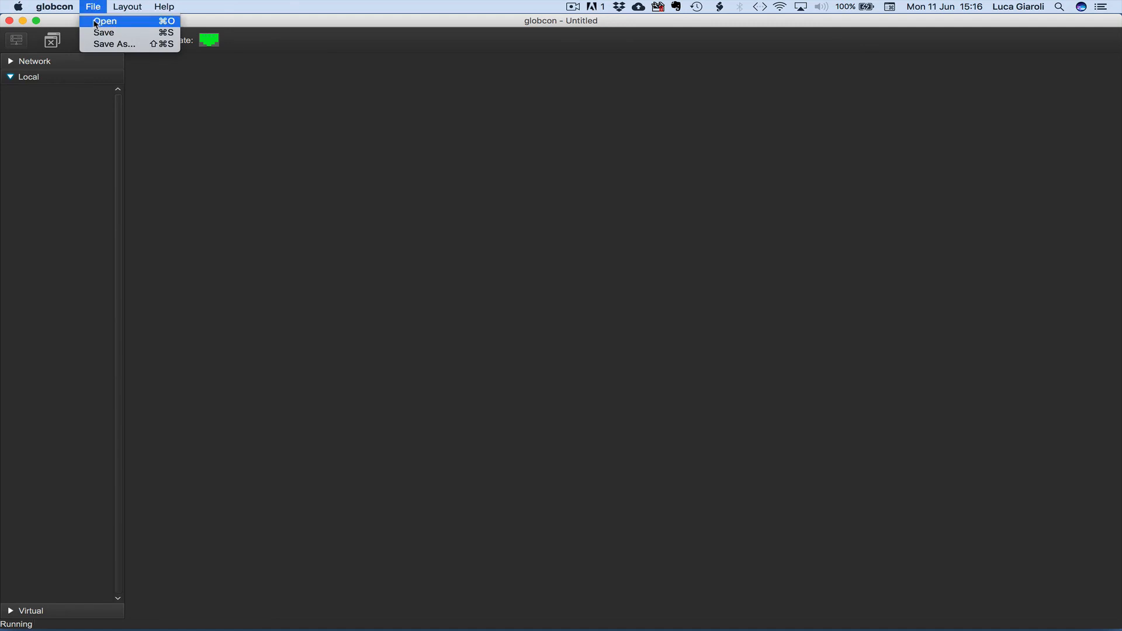
{"action": "left_click", "coordinate": [104, 21]}
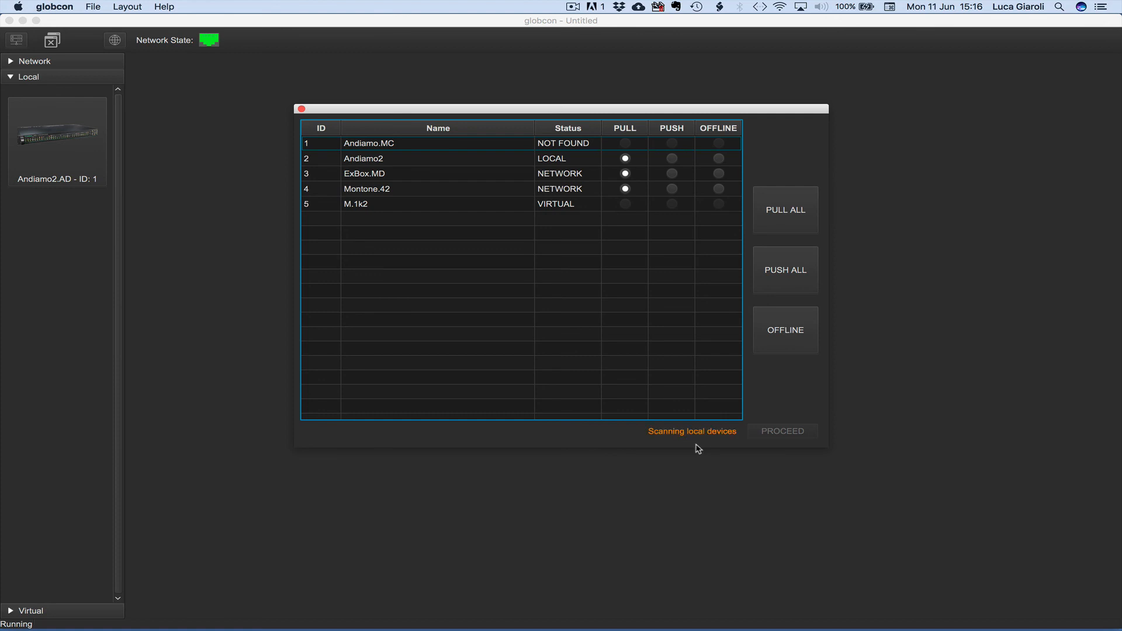
{"action": "mouse_move", "coordinate": [743, 445]}
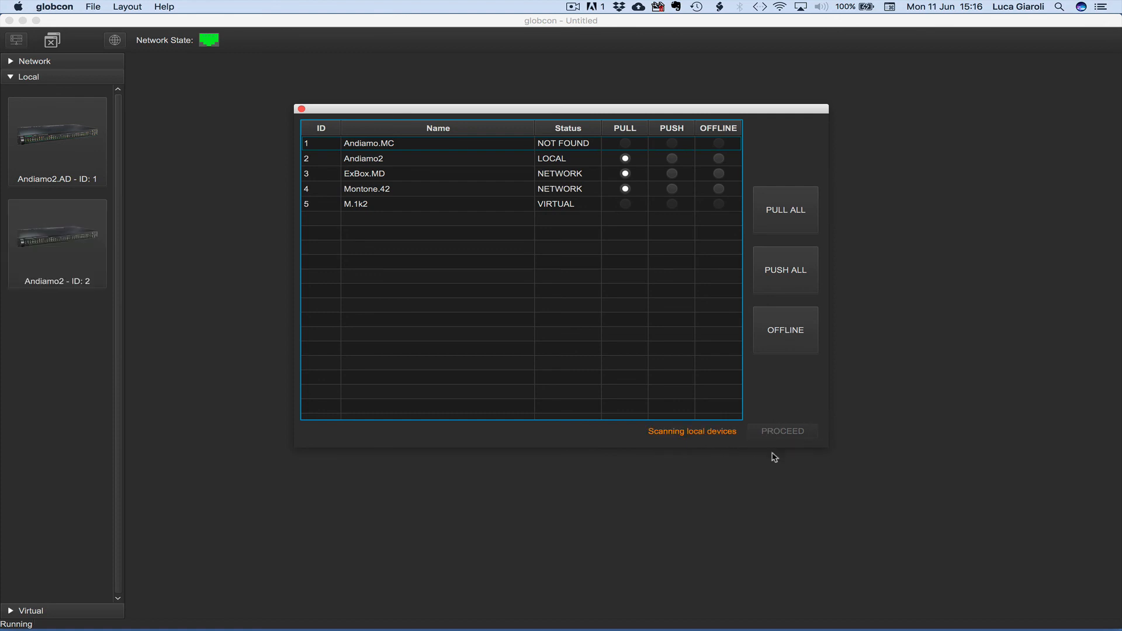
{"action": "mouse_move", "coordinate": [803, 395]}
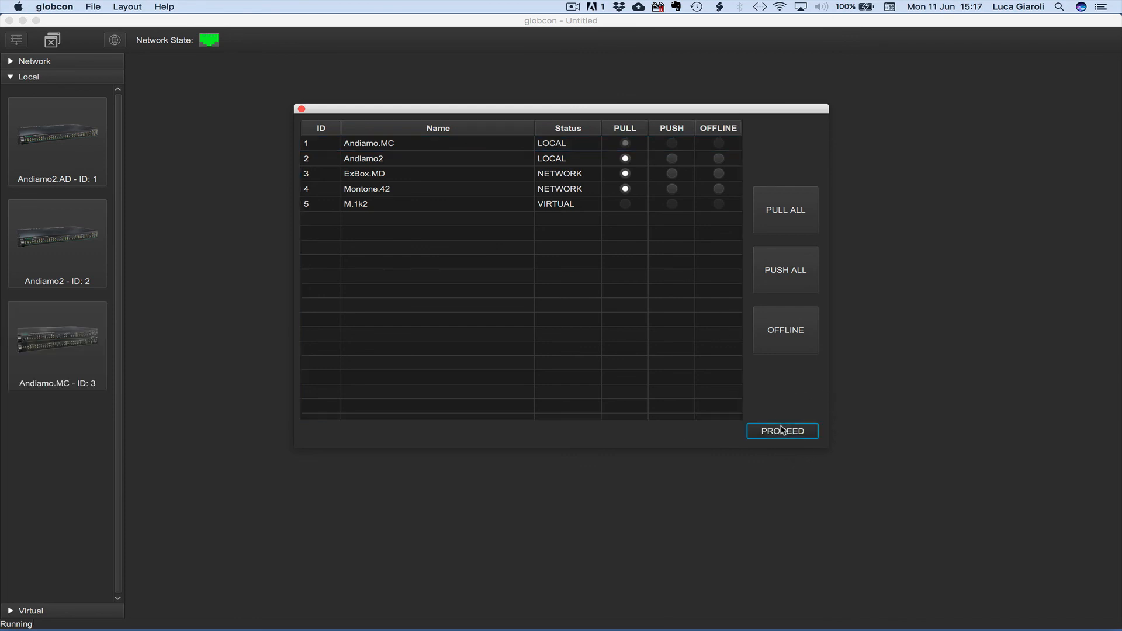
{"action": "left_click", "coordinate": [781, 431]}
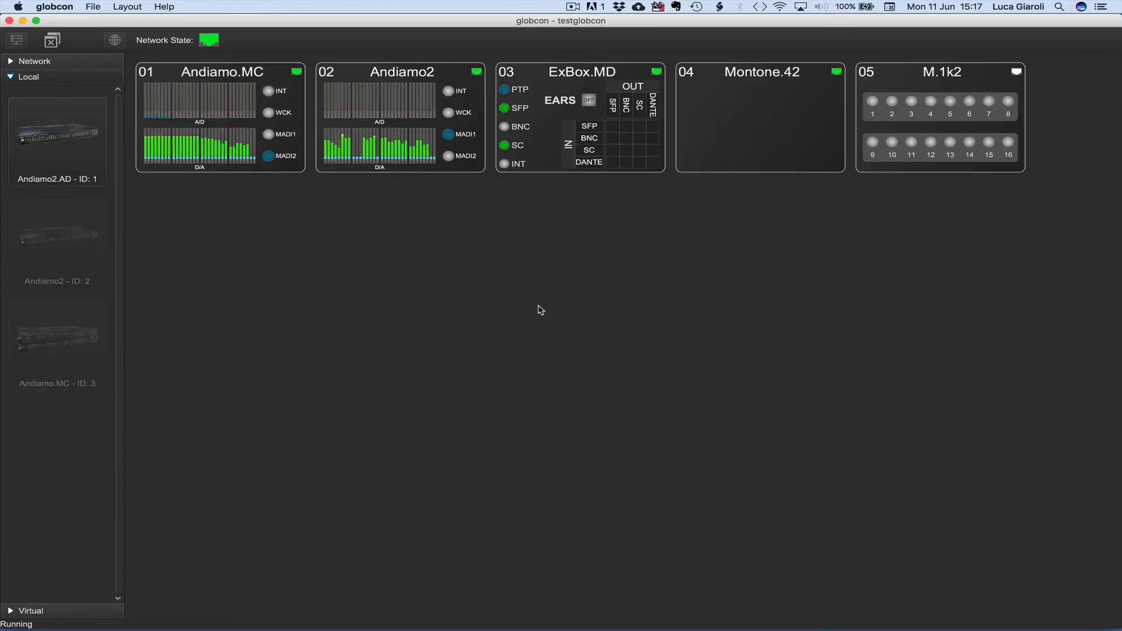
{"action": "left_click", "coordinate": [16, 39]}
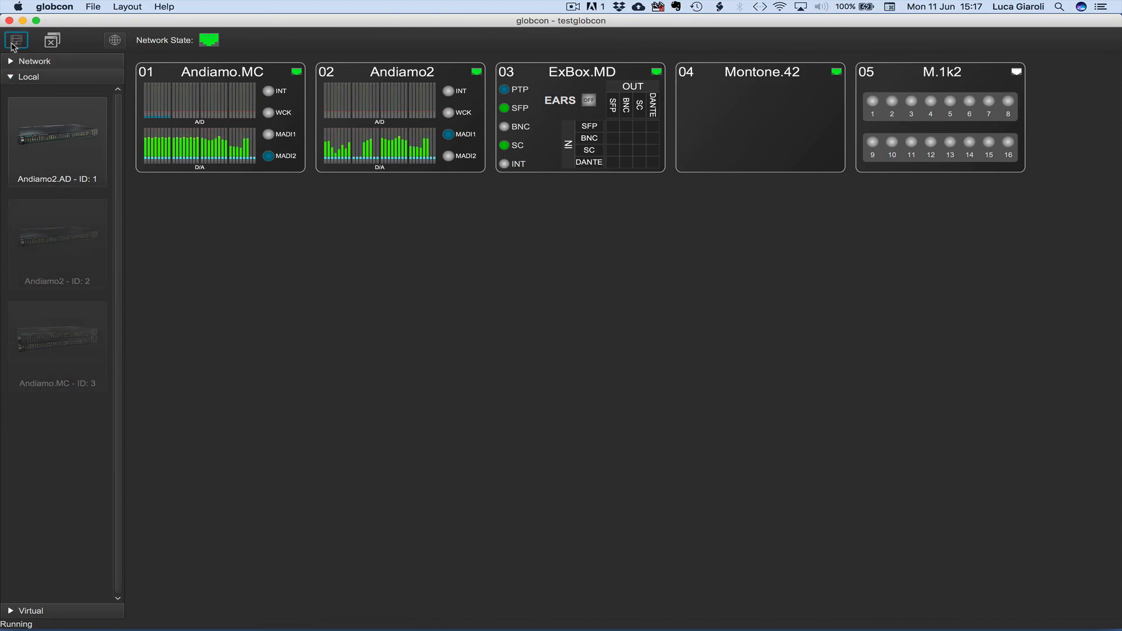